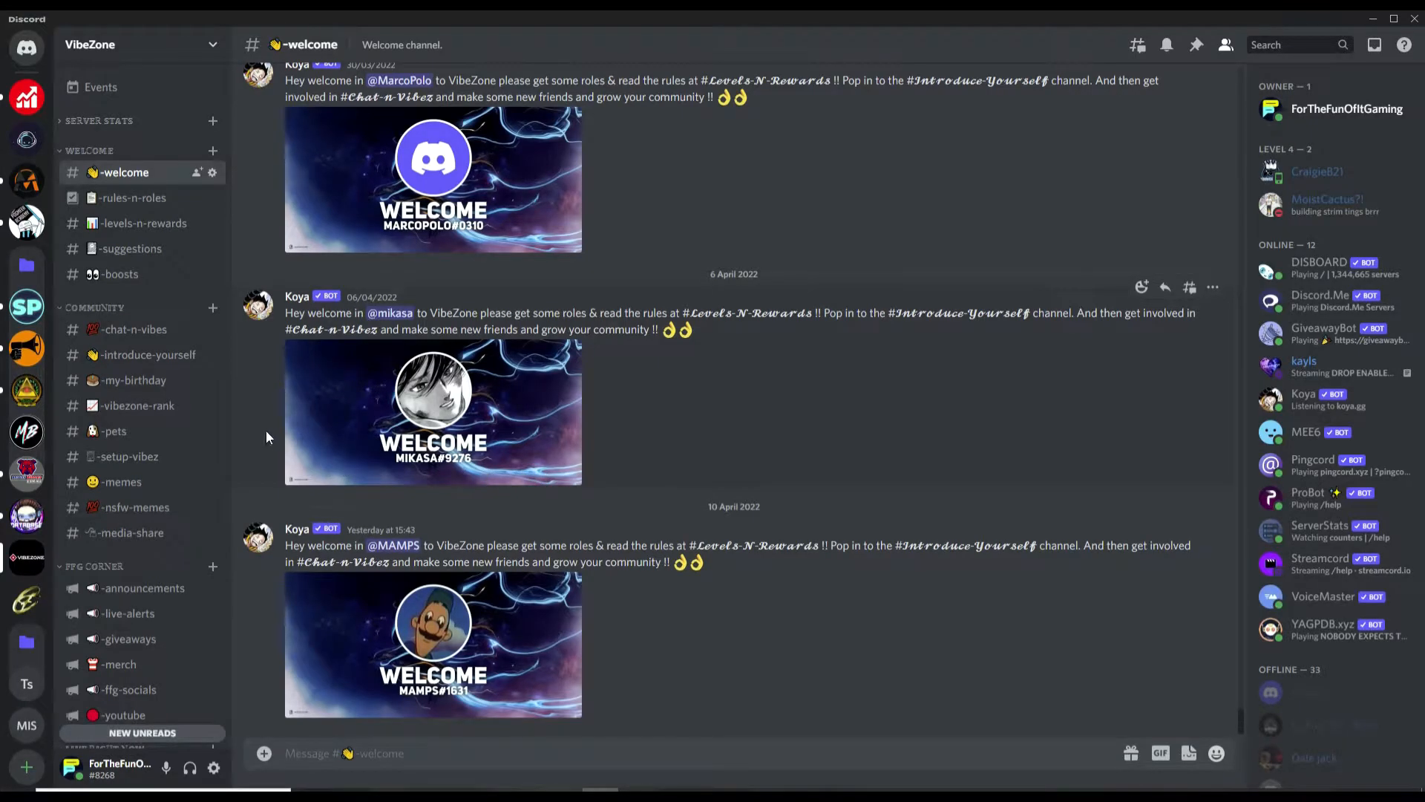
mouse_move(285, 367)
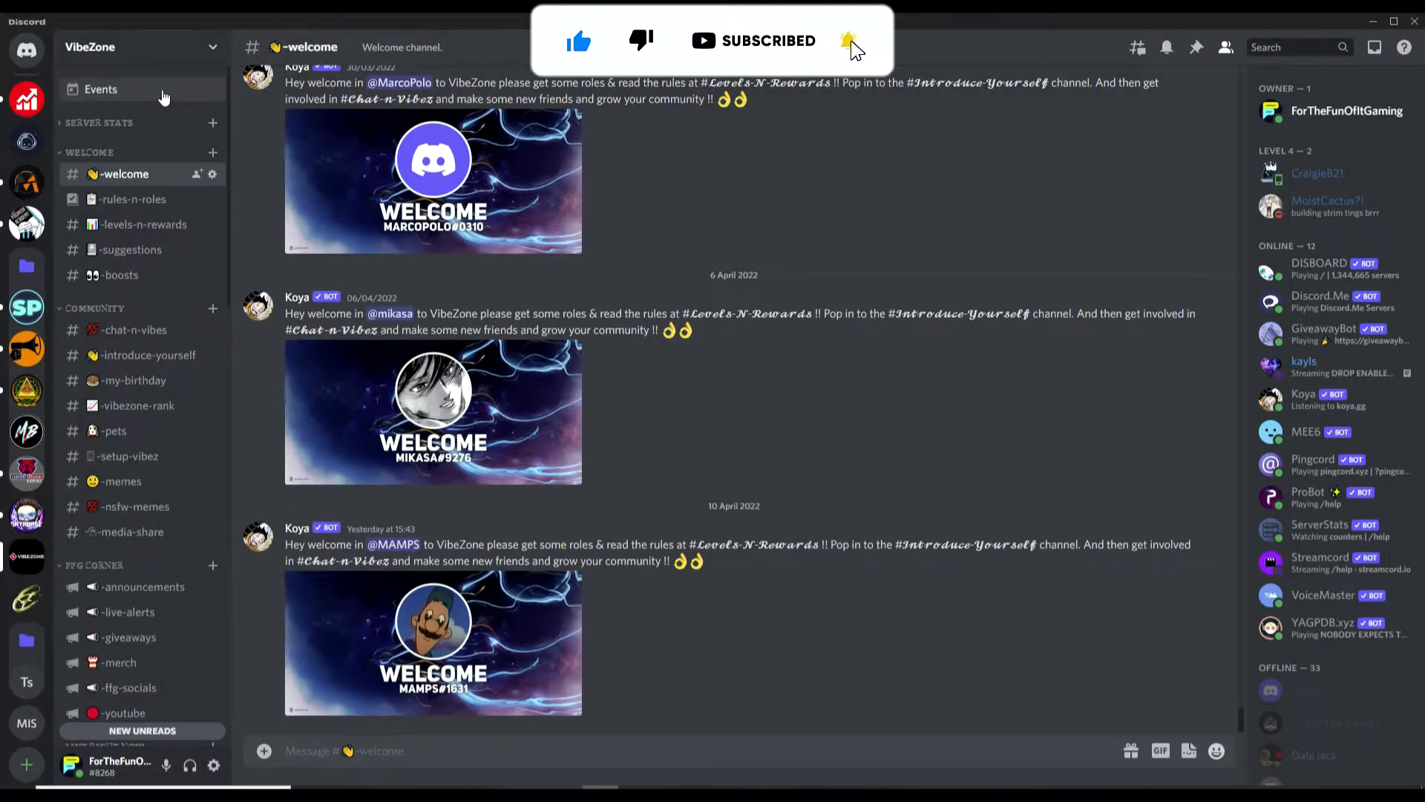
Review VibeZone's upcoming events (none listed) and dismiss the empty list.
click(100, 90)
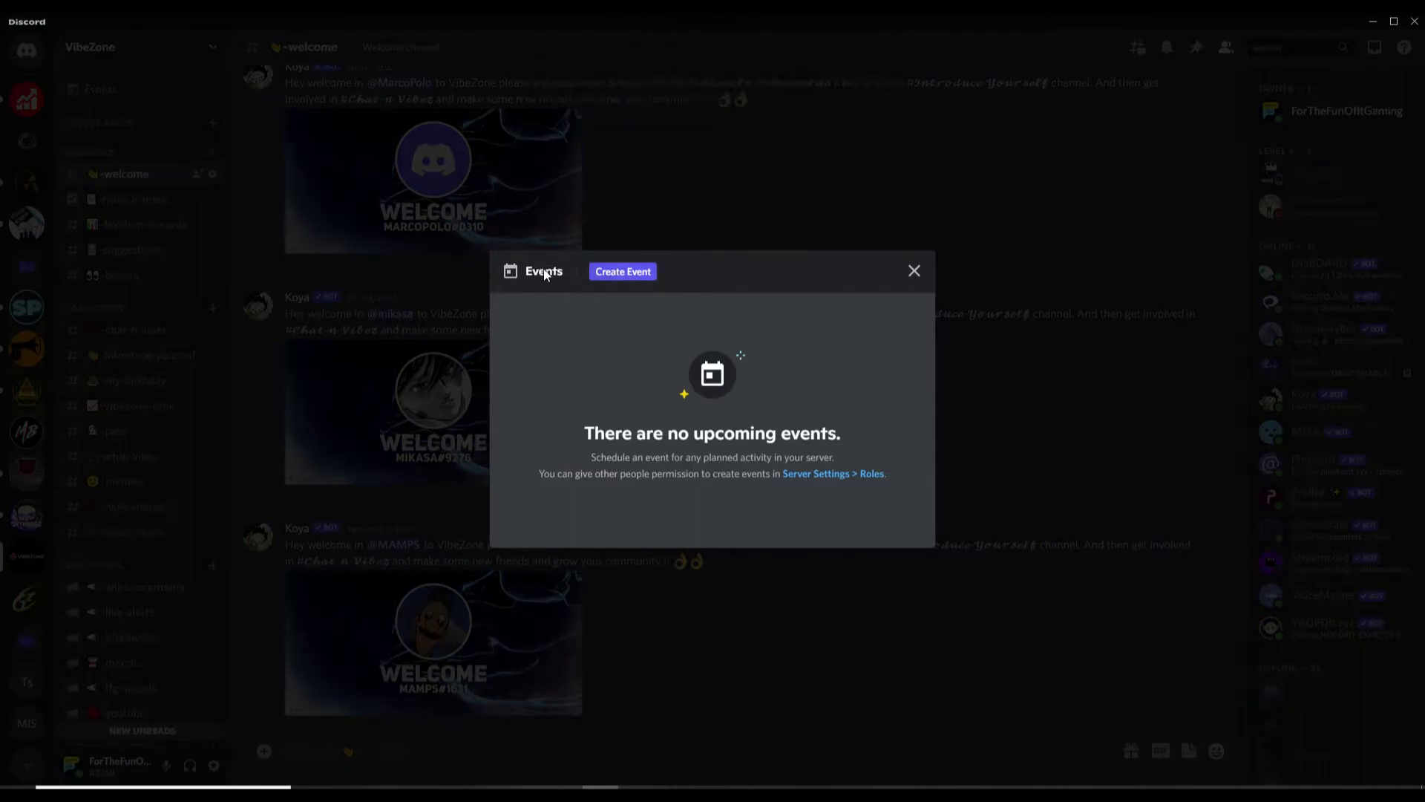
click(913, 270)
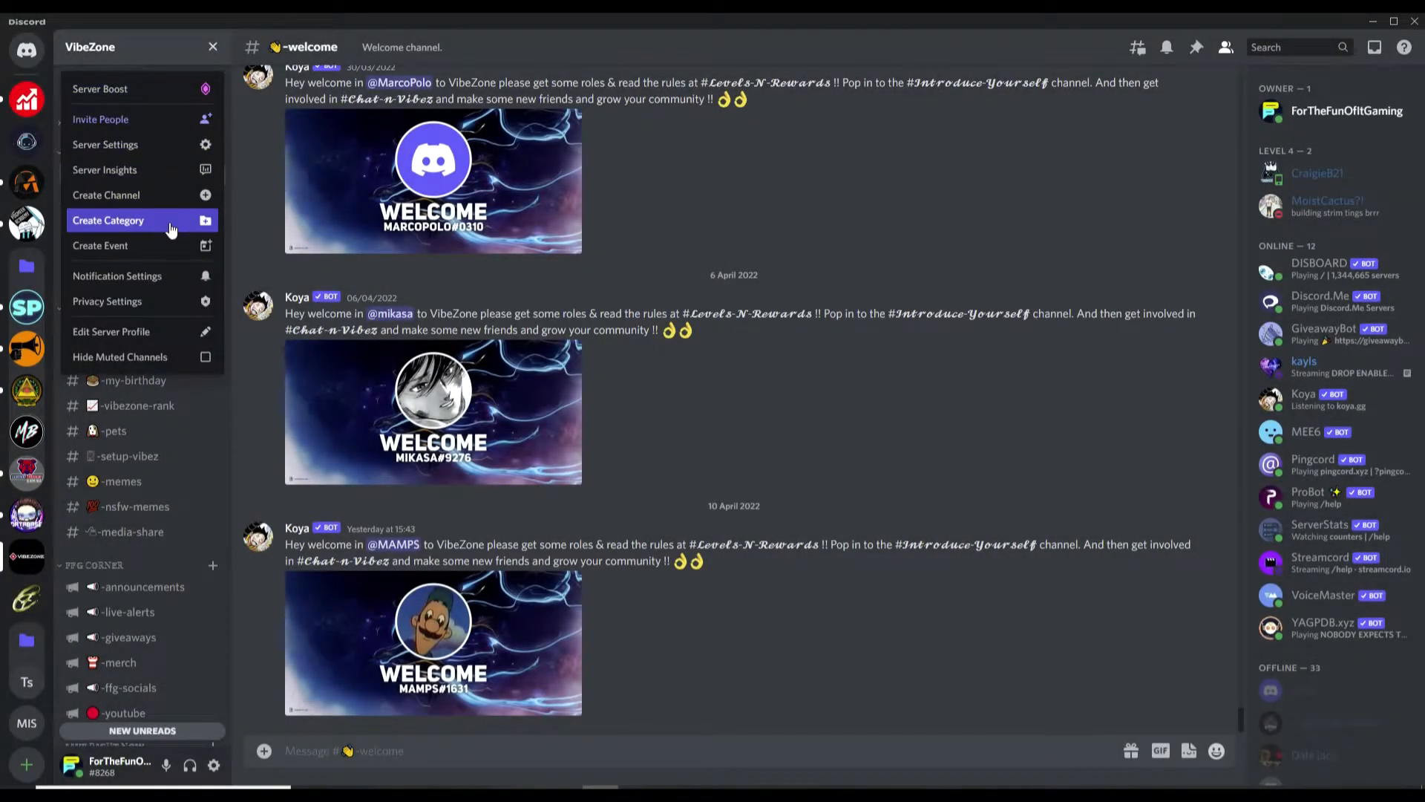
Begin a new server event with its location set to Somewhere Else.
click(99, 245)
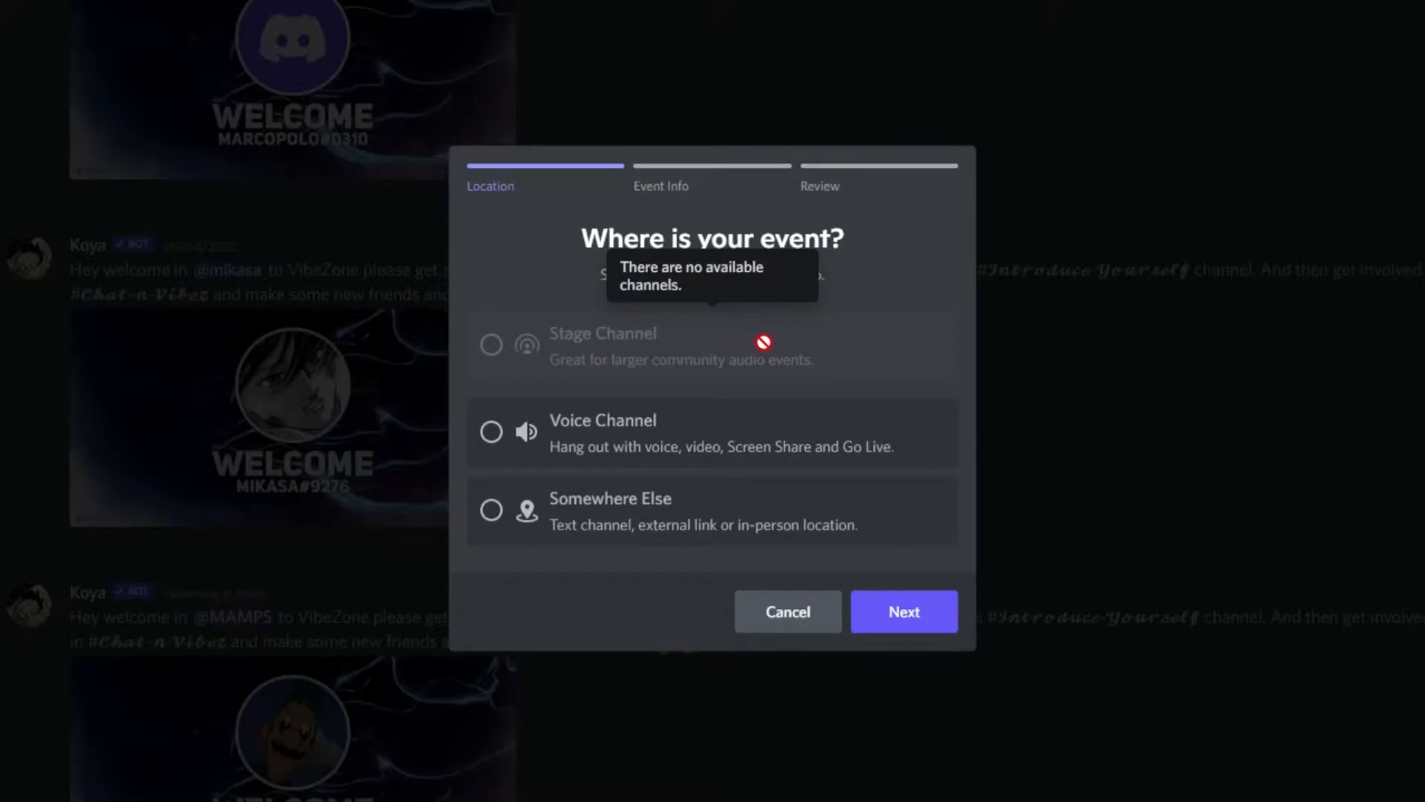
mouse_move(708, 427)
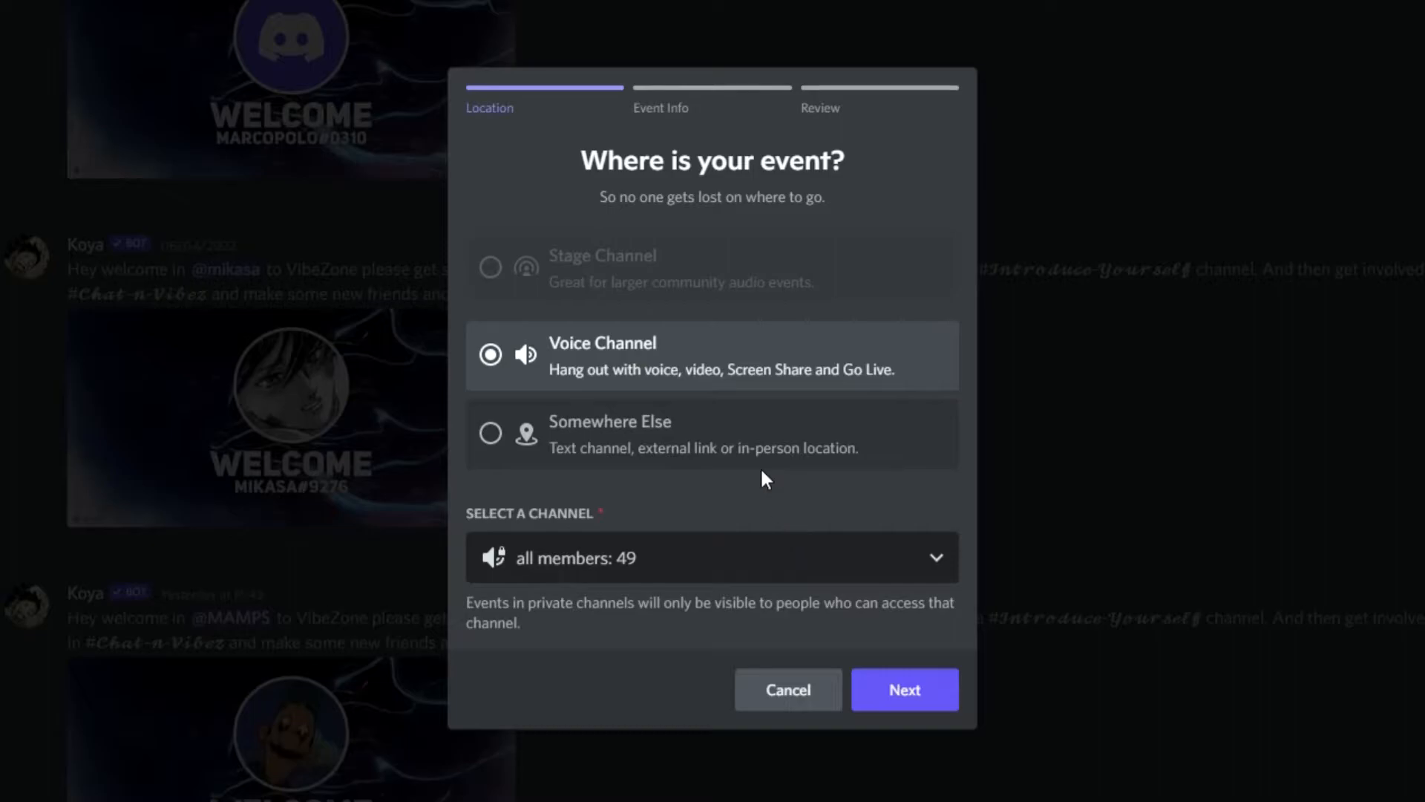
mouse_move(744, 557)
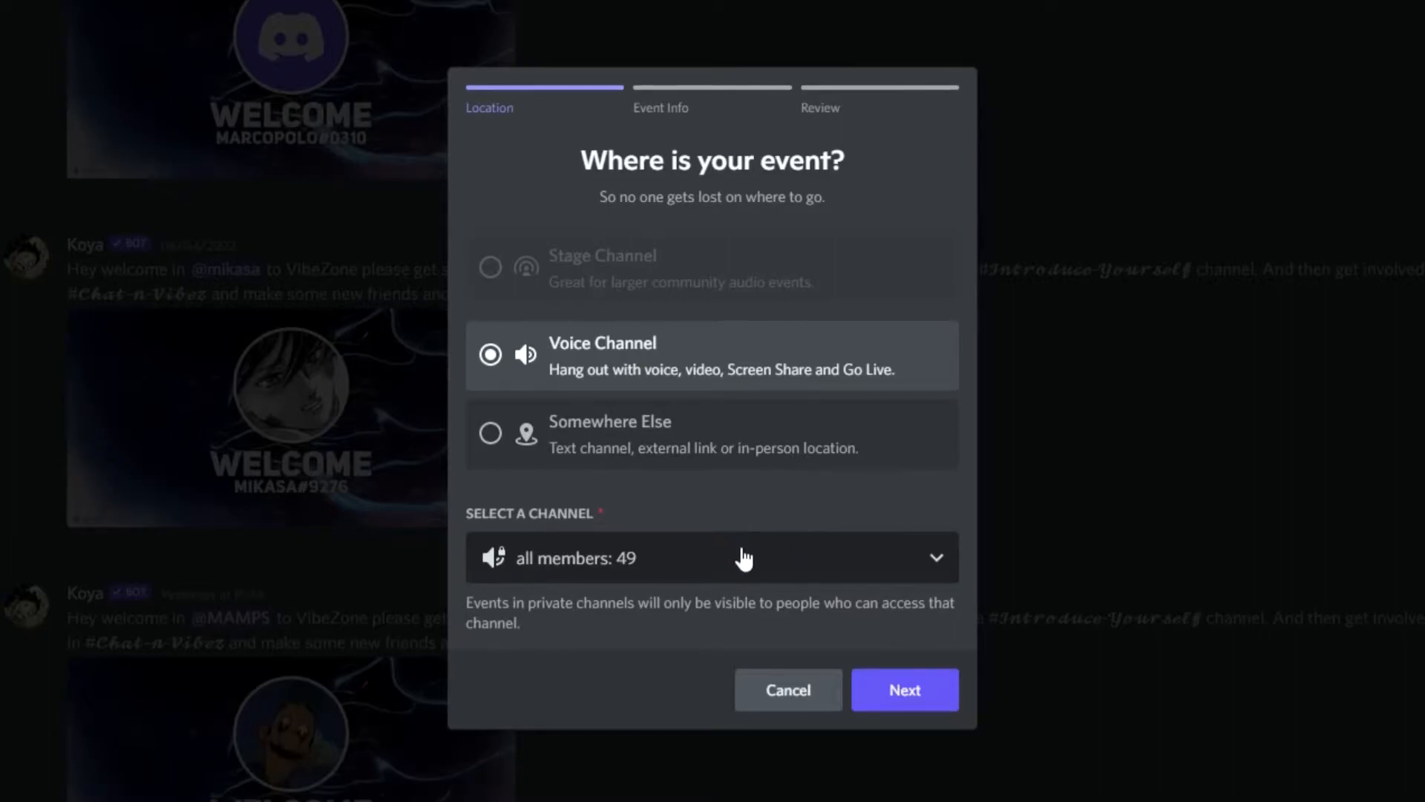
click(714, 556)
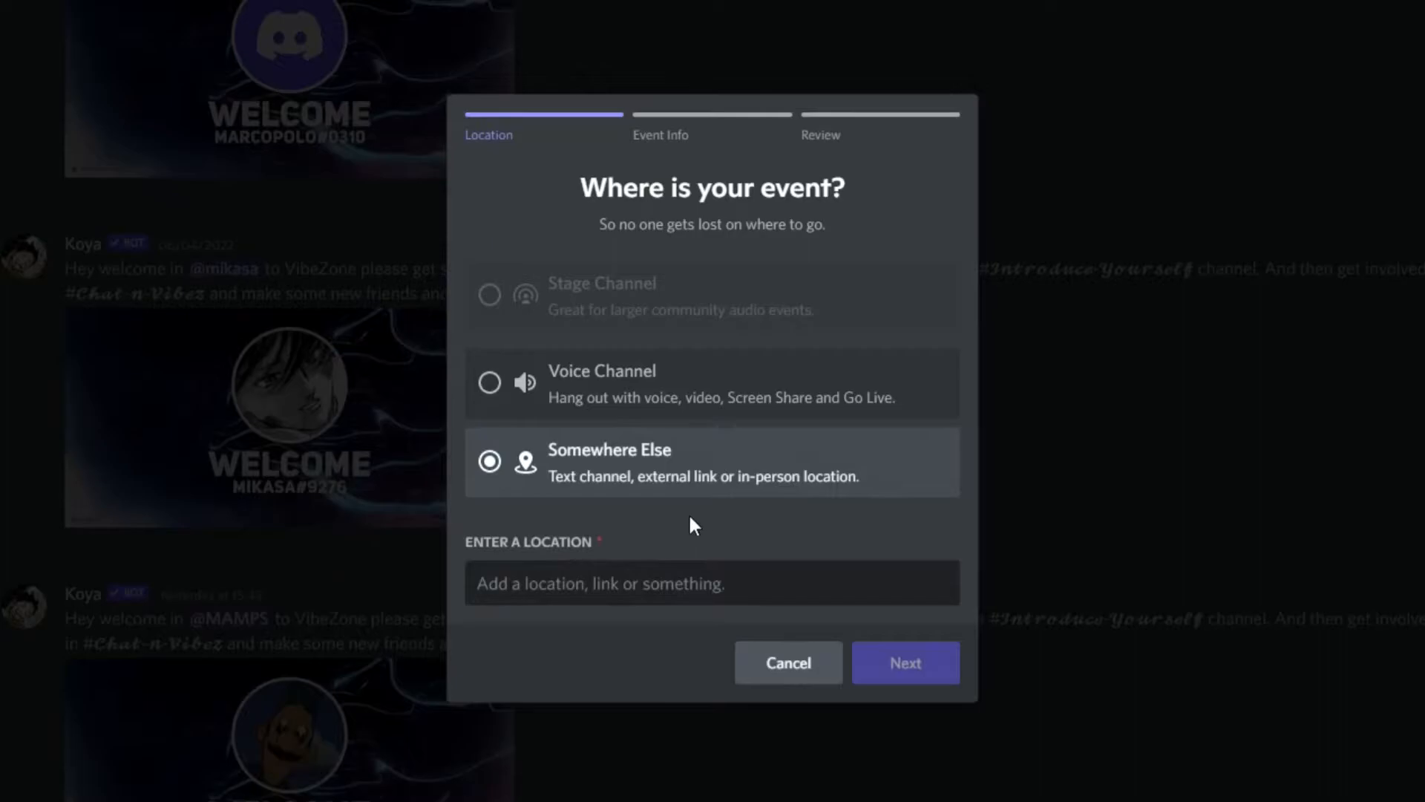
mouse_move(637, 516)
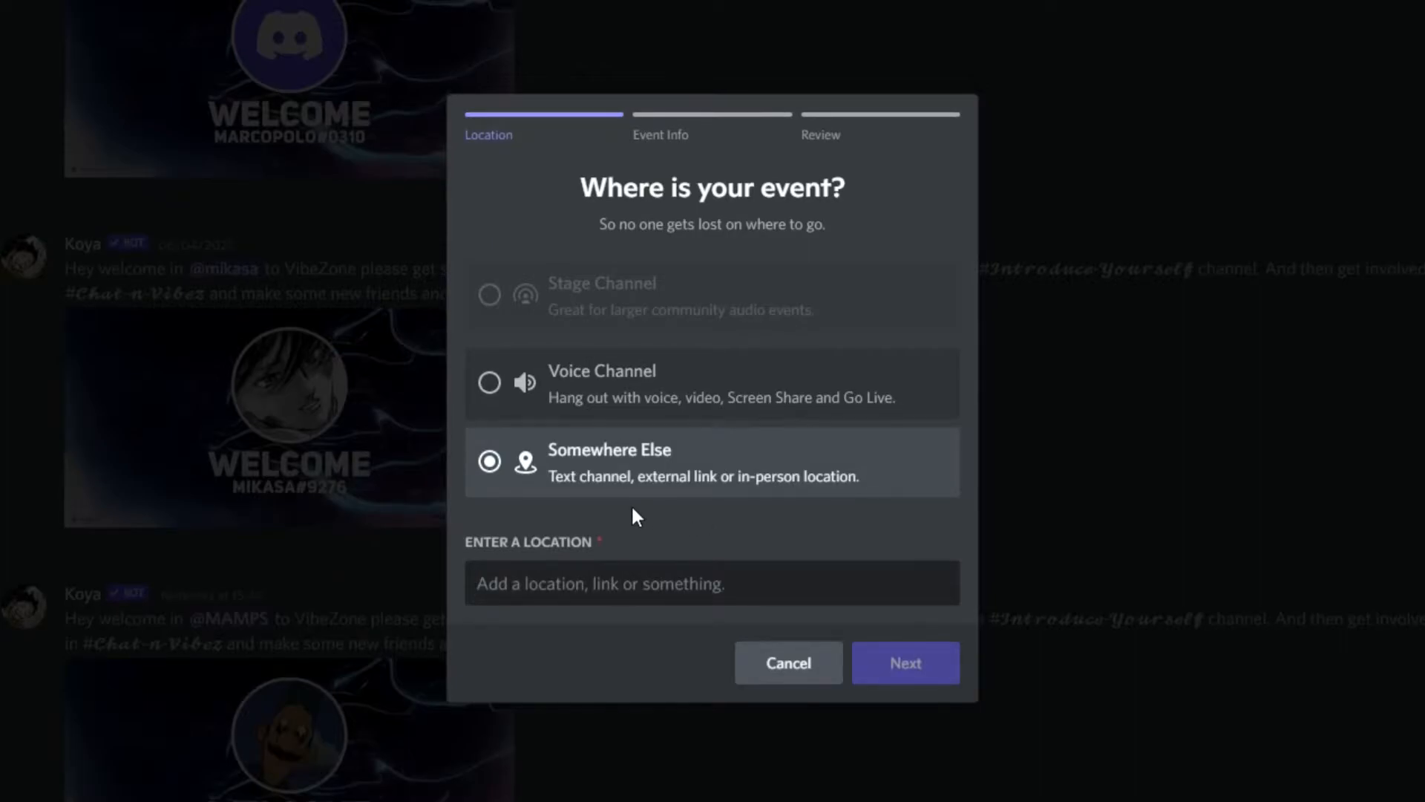
mouse_move(646, 510)
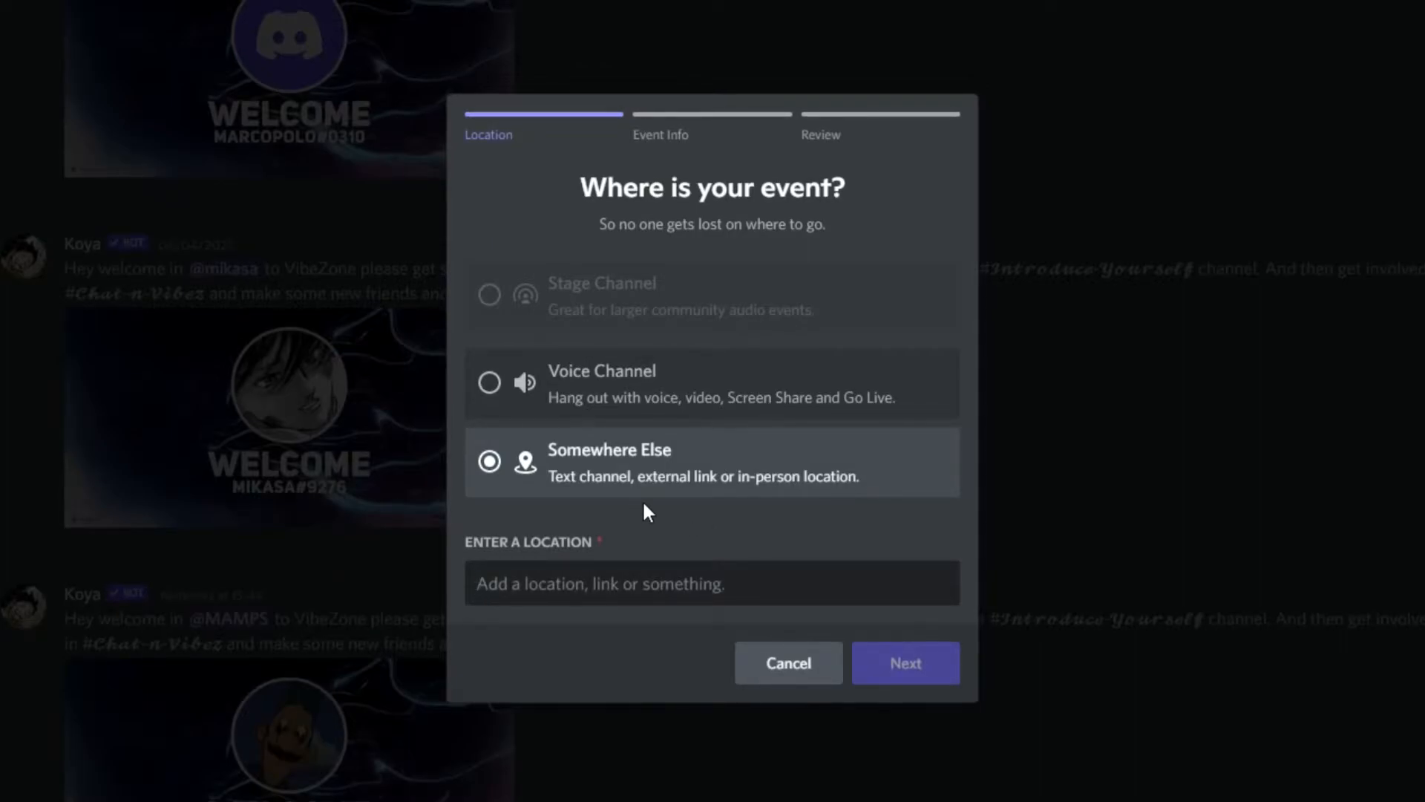
mouse_move(672, 515)
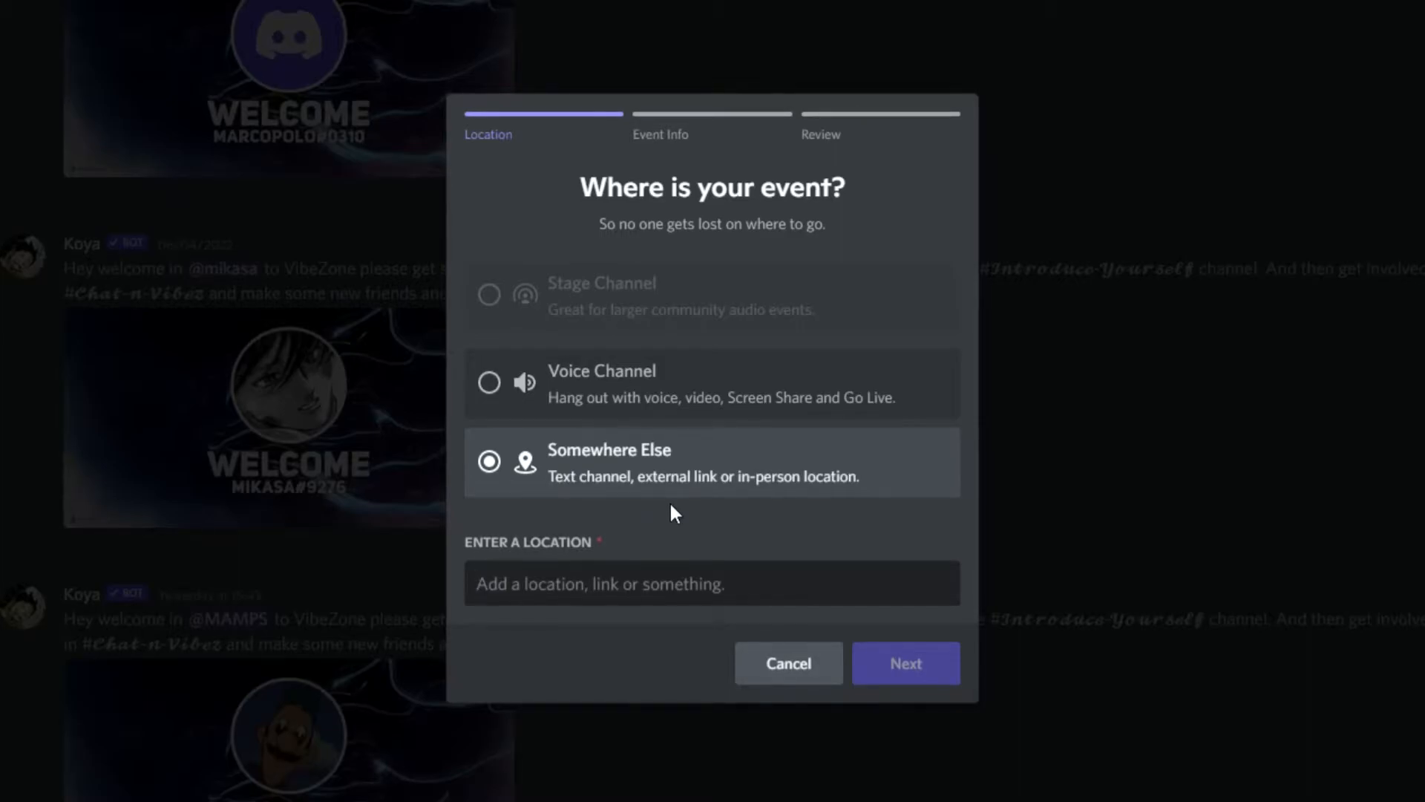
click(711, 582)
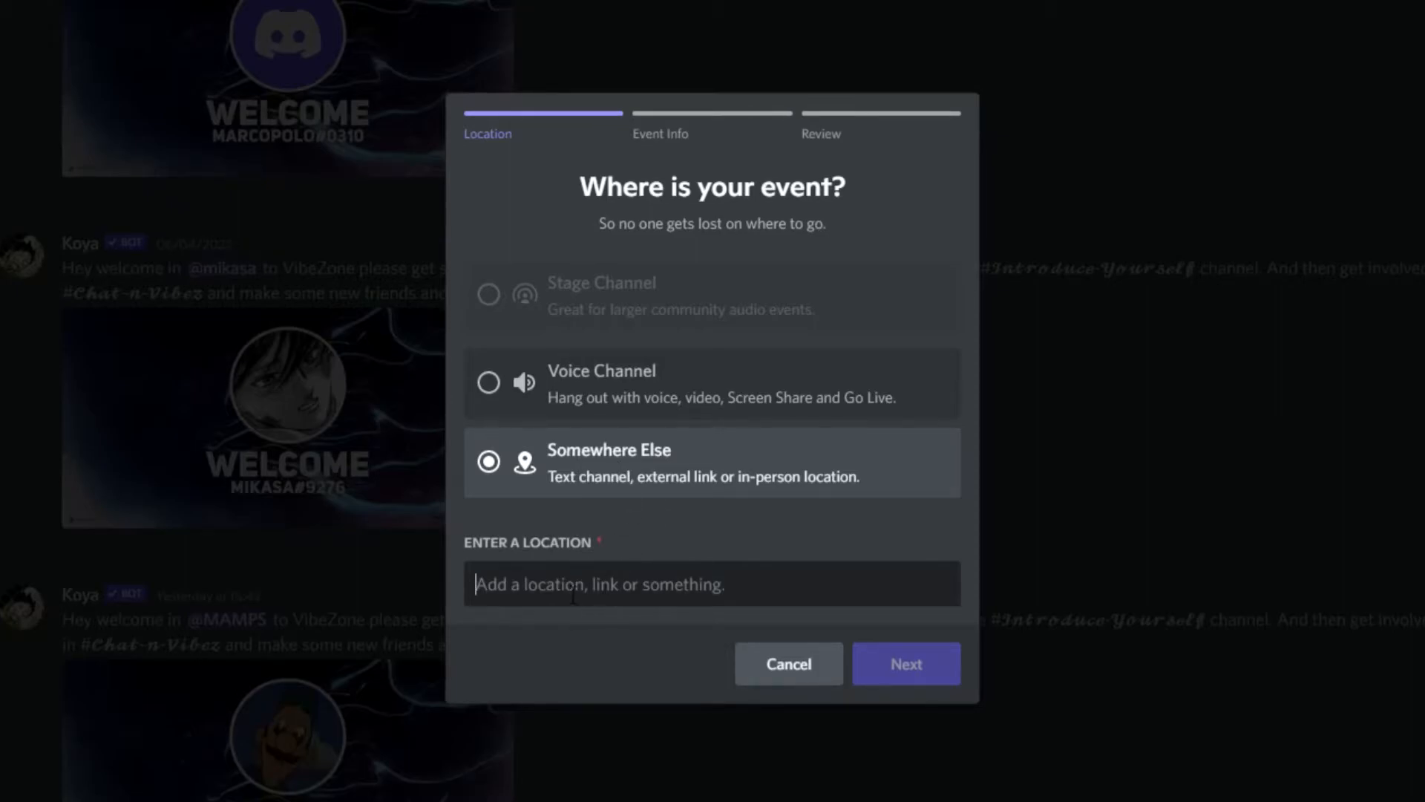
text(https://www.facebook.com/In2Tech1234)
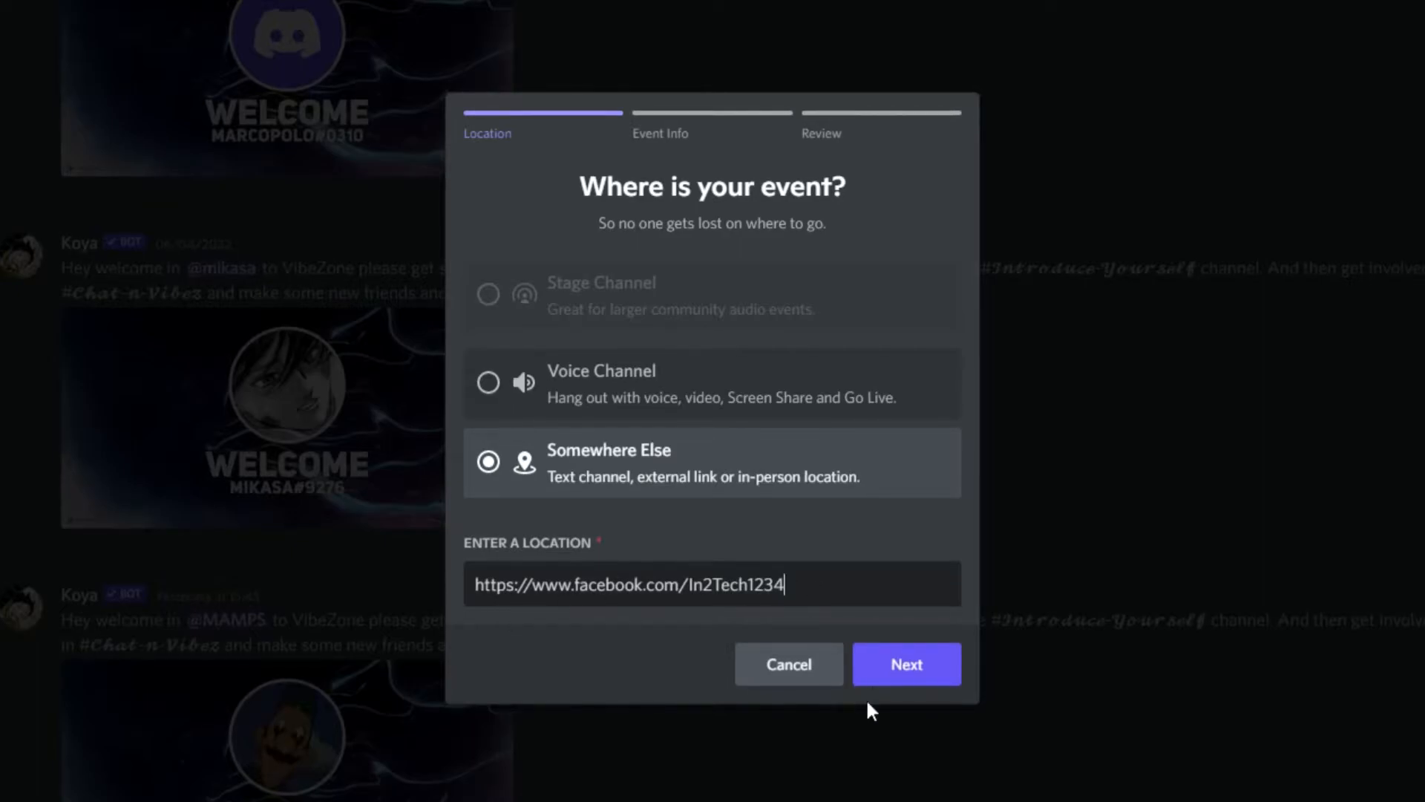
Name the event 'In 2 Tech Tech Talk' starting Apr 15 2022 at 17:00.
click(905, 664)
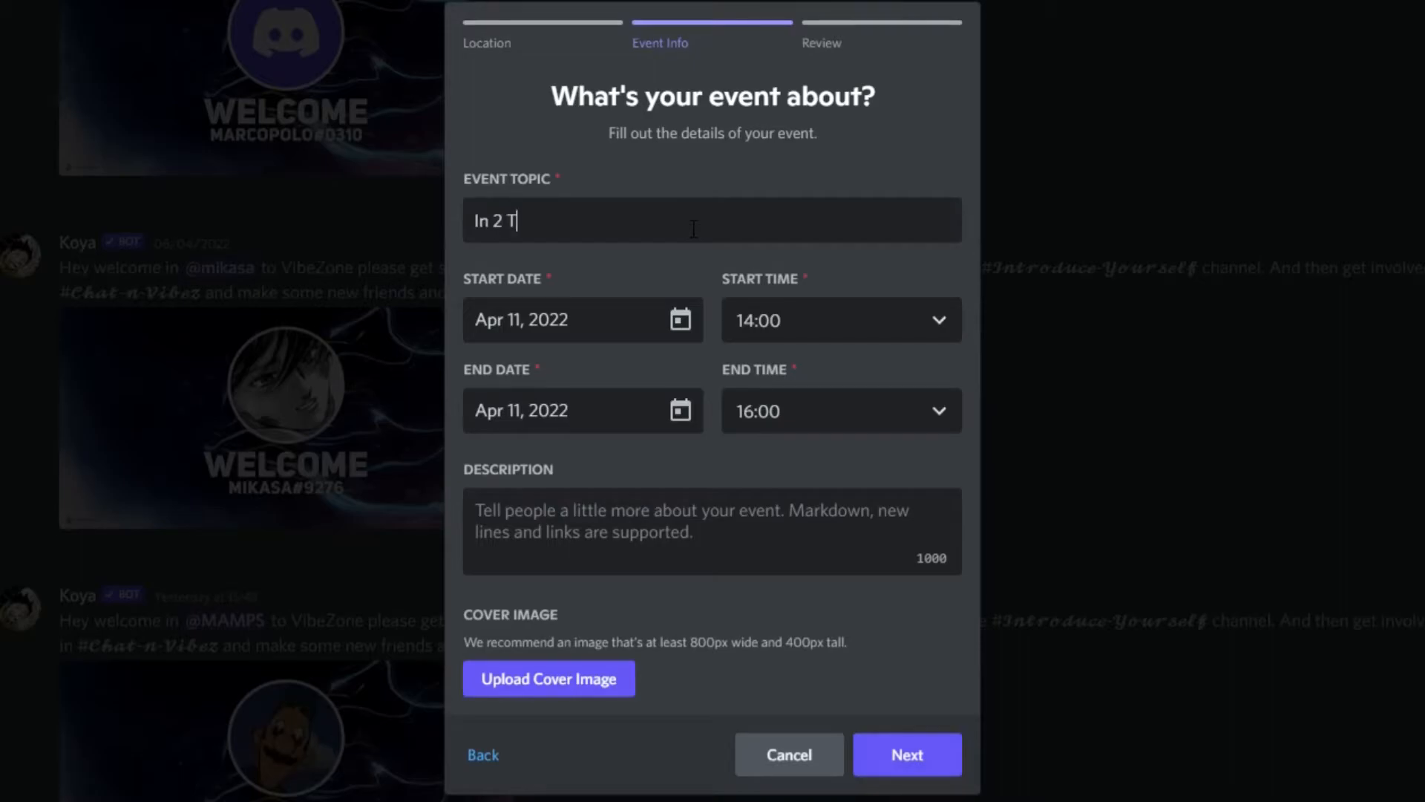
text(ech Tech Talk)
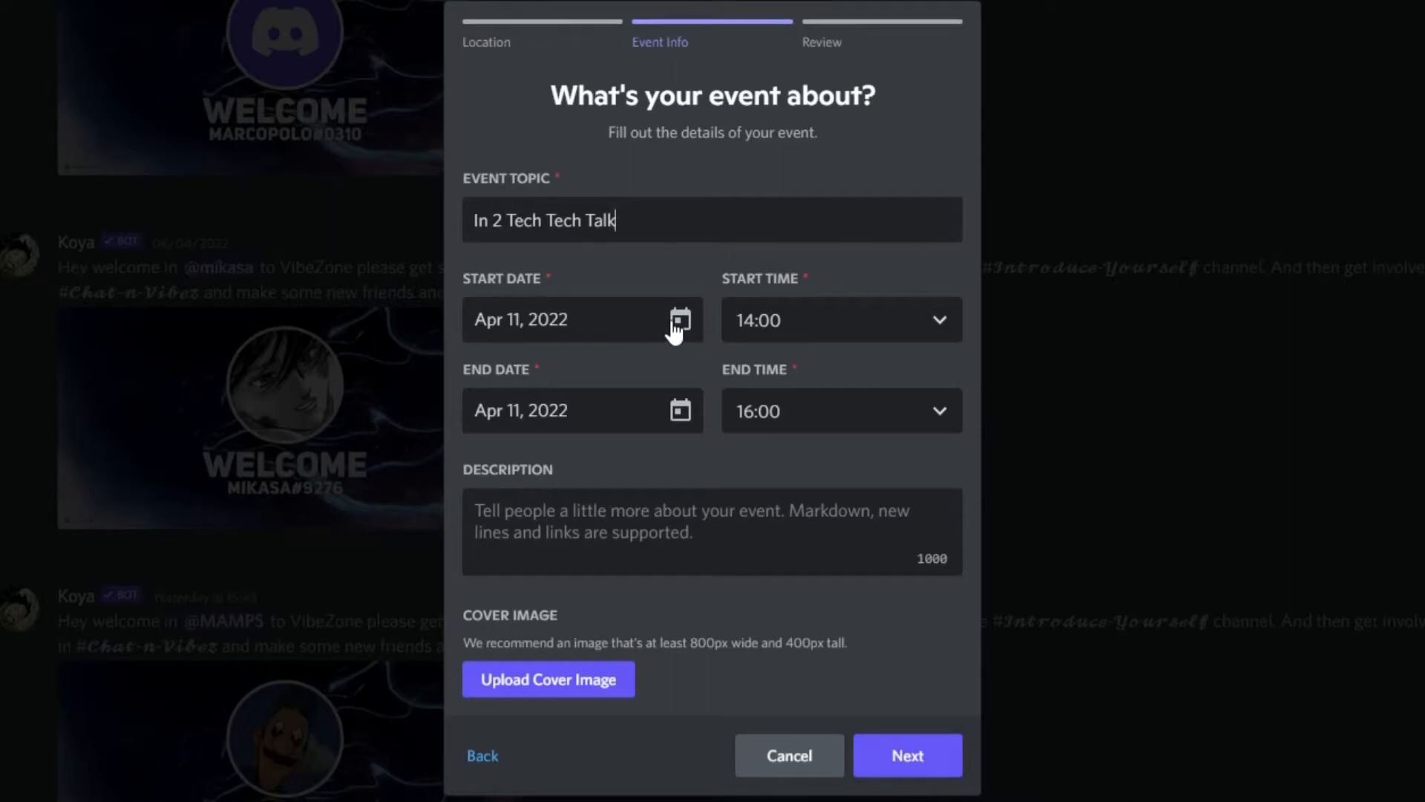
click(679, 319)
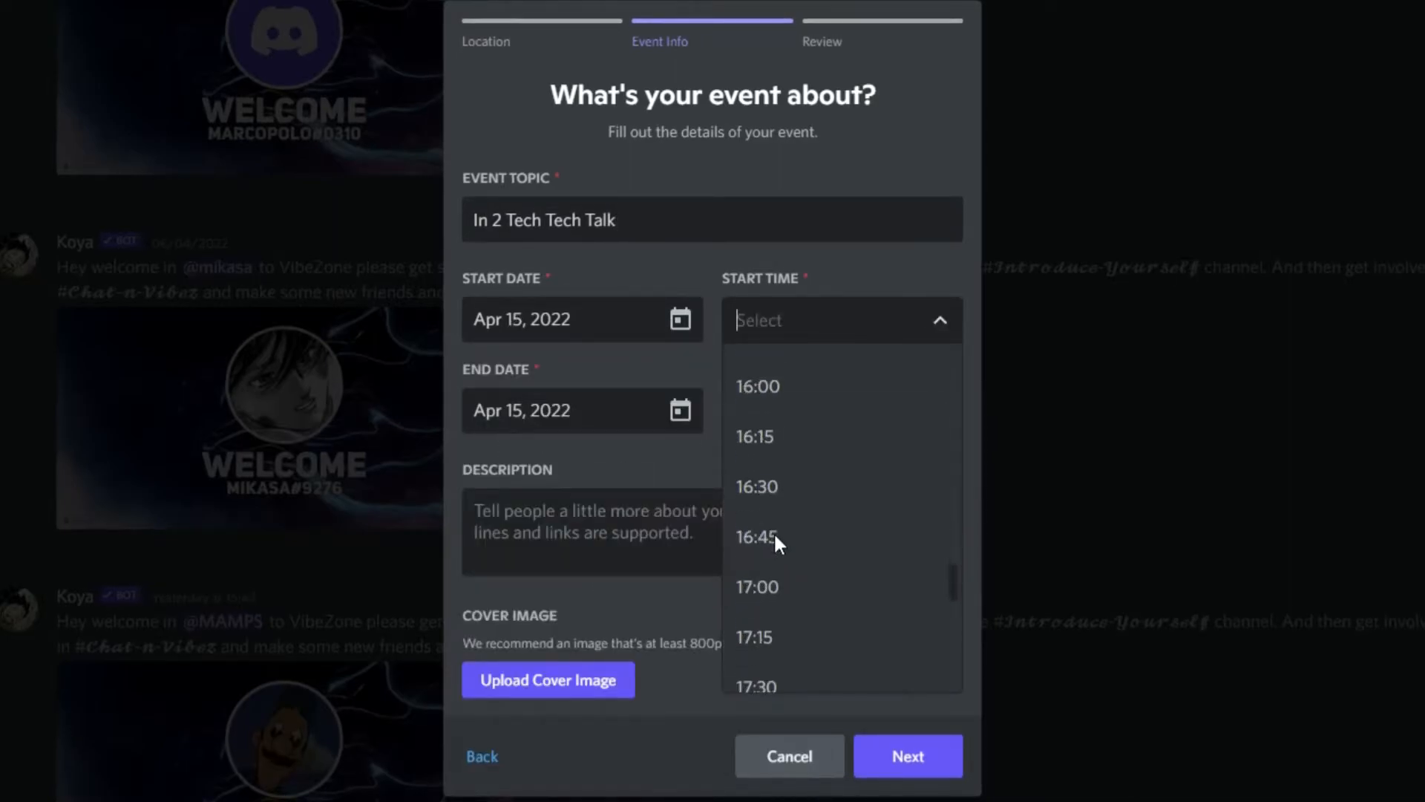
click(757, 586)
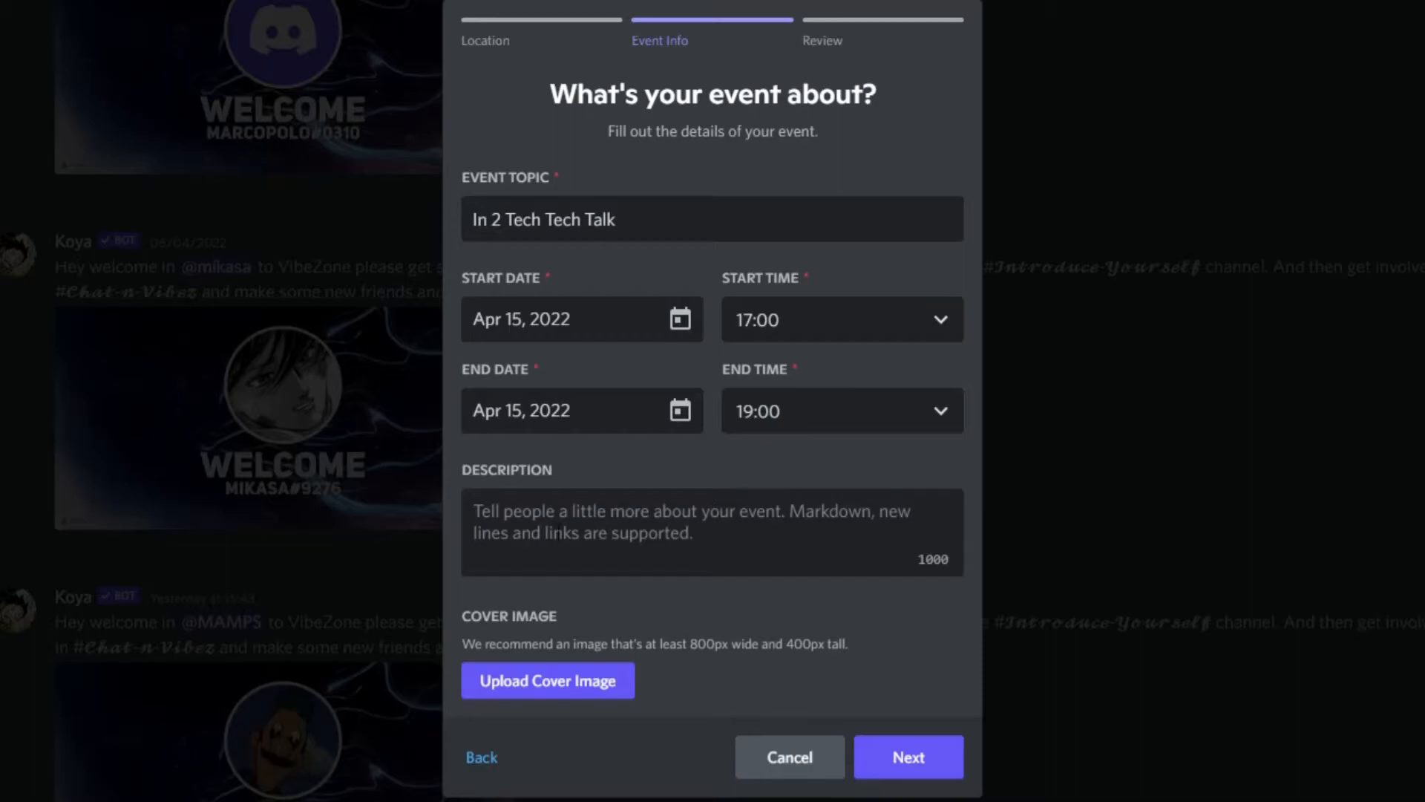
Describe the event as a talk and catch up about tech.
text(A Talk and catch up about all things)
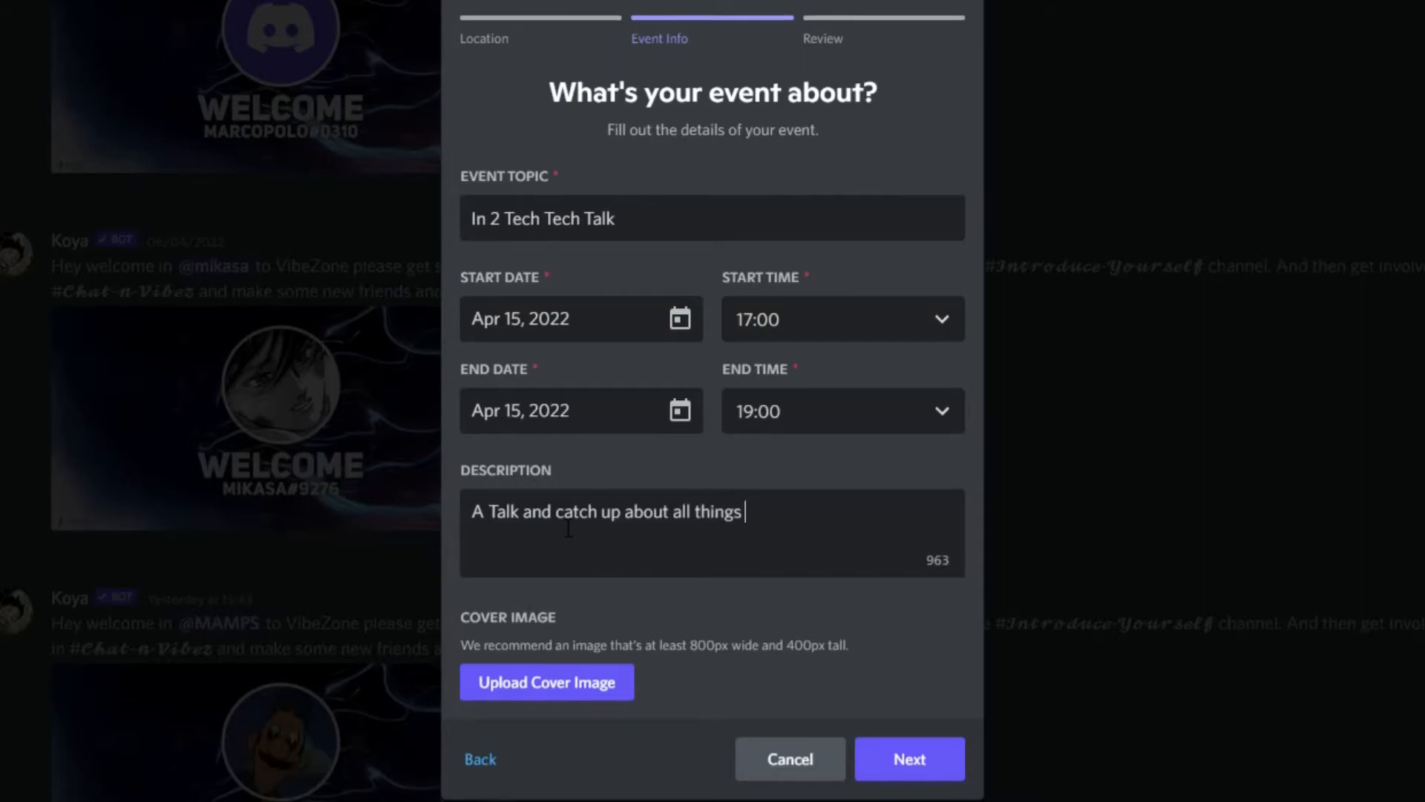
text(tech)
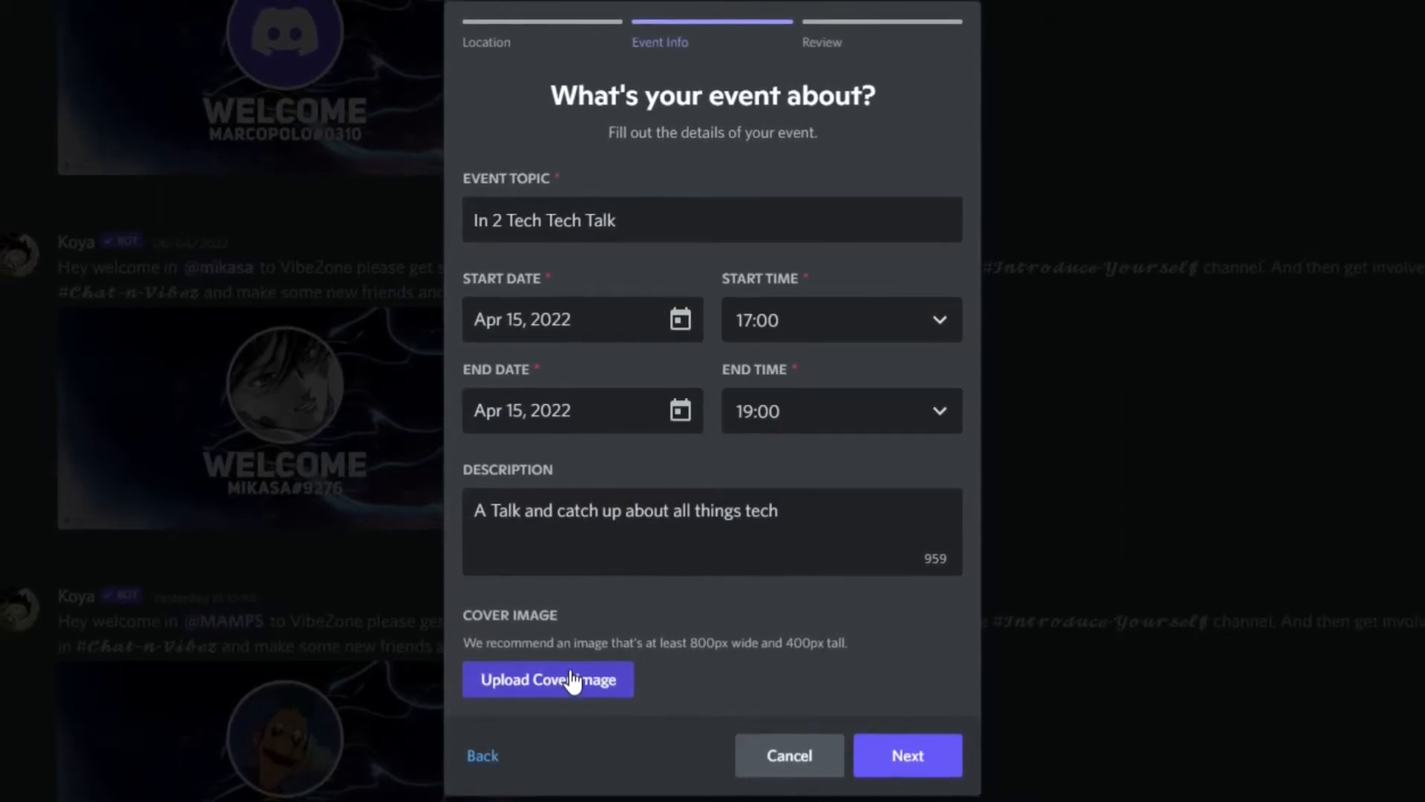
Upload The-Matrix.jpg.optimal.jpg as the cover image, crop it and apply.
click(548, 679)
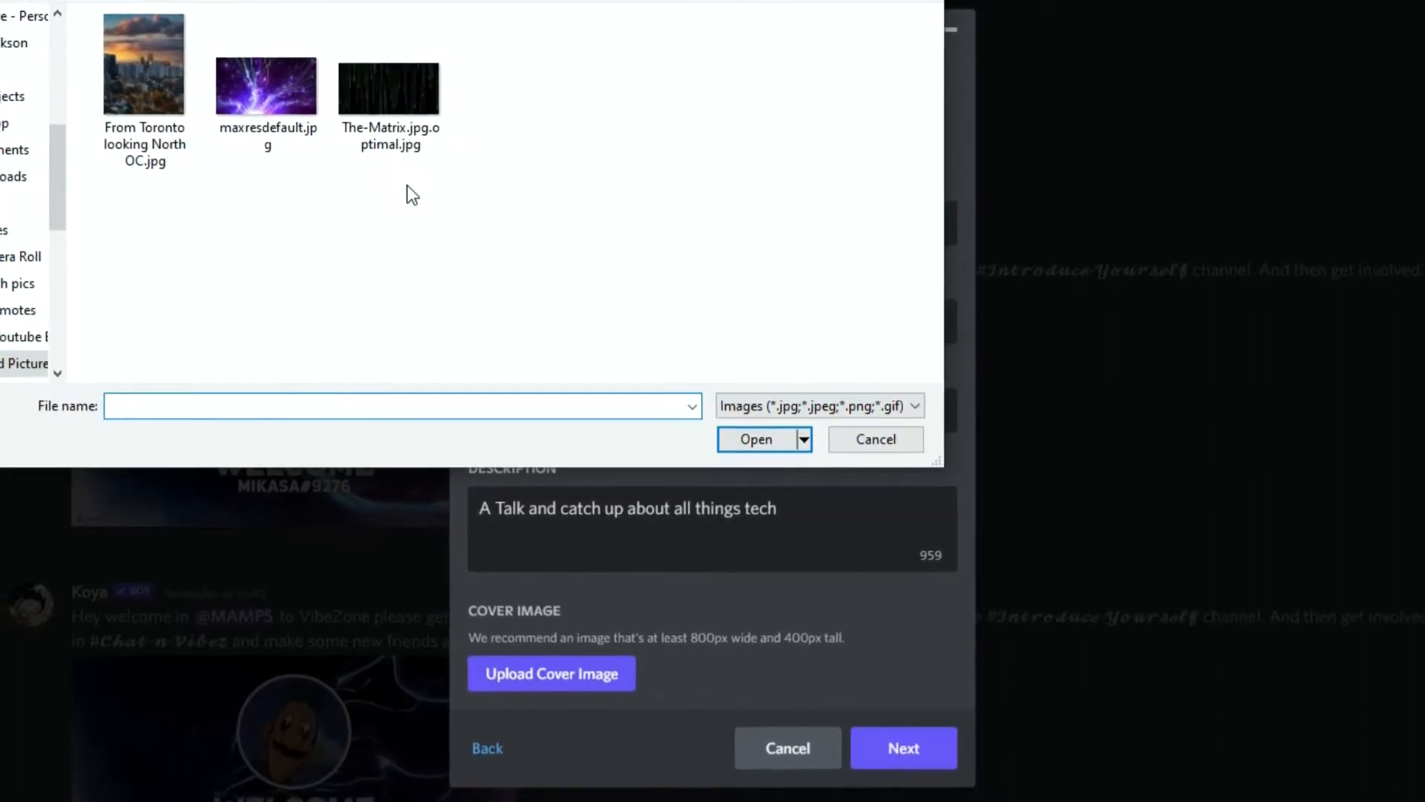
click(266, 88)
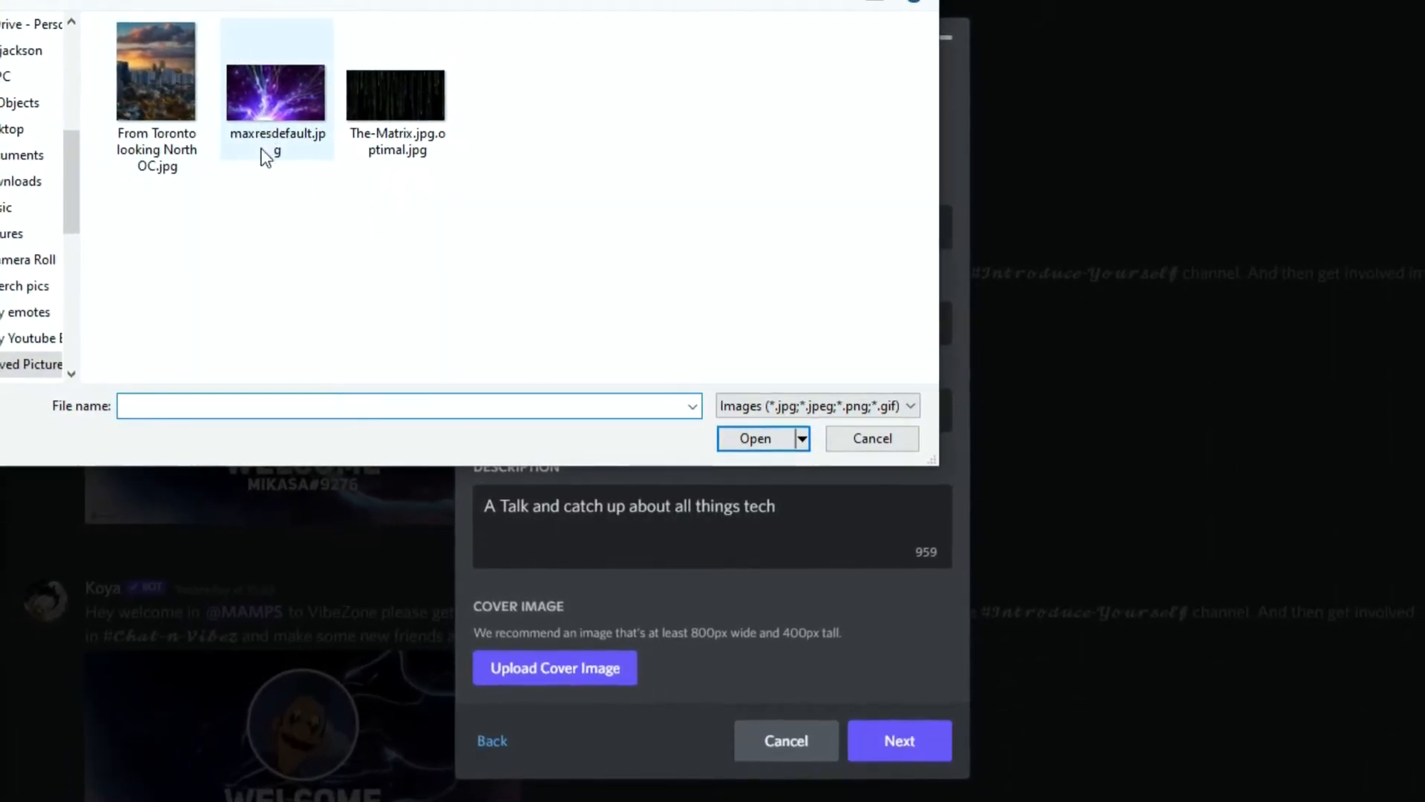
click(402, 98)
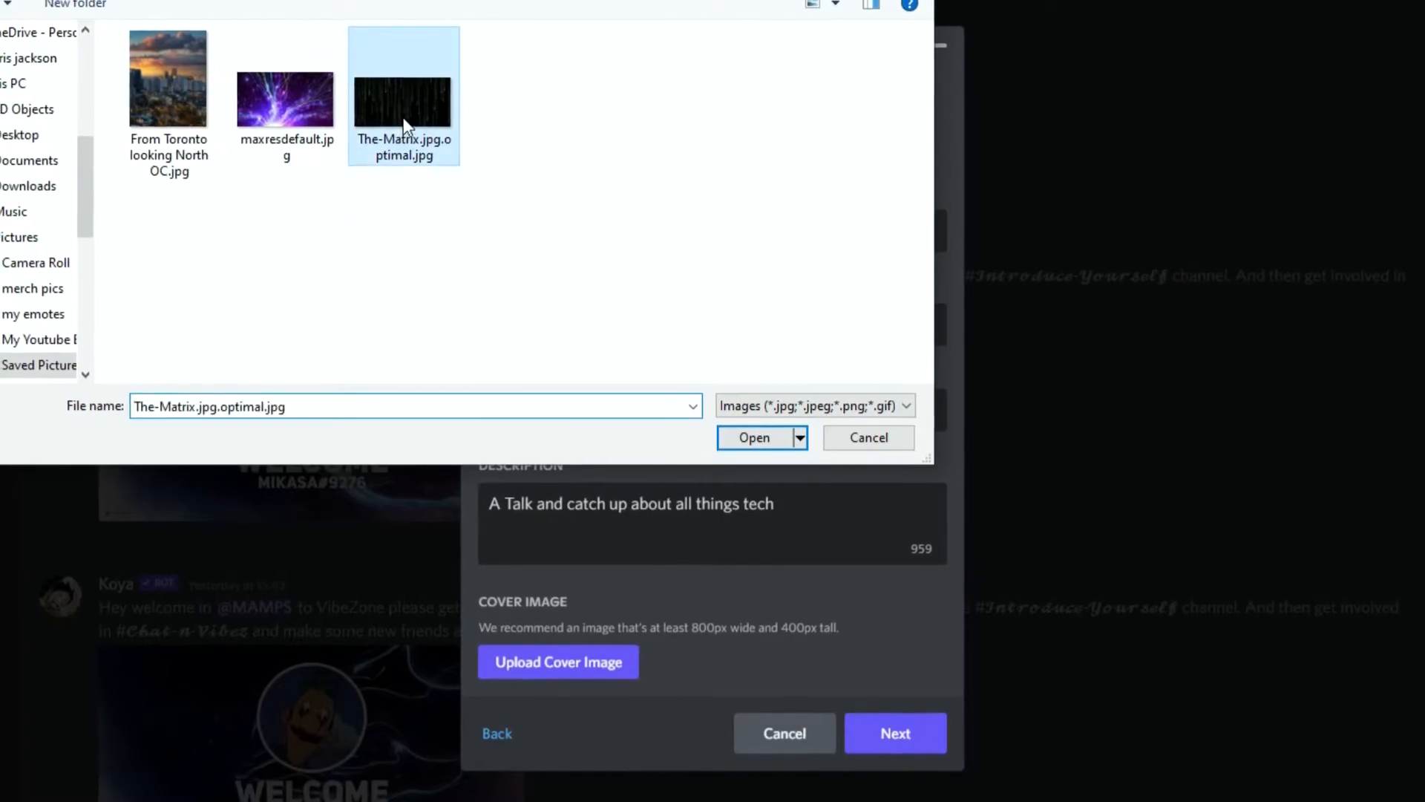
click(753, 436)
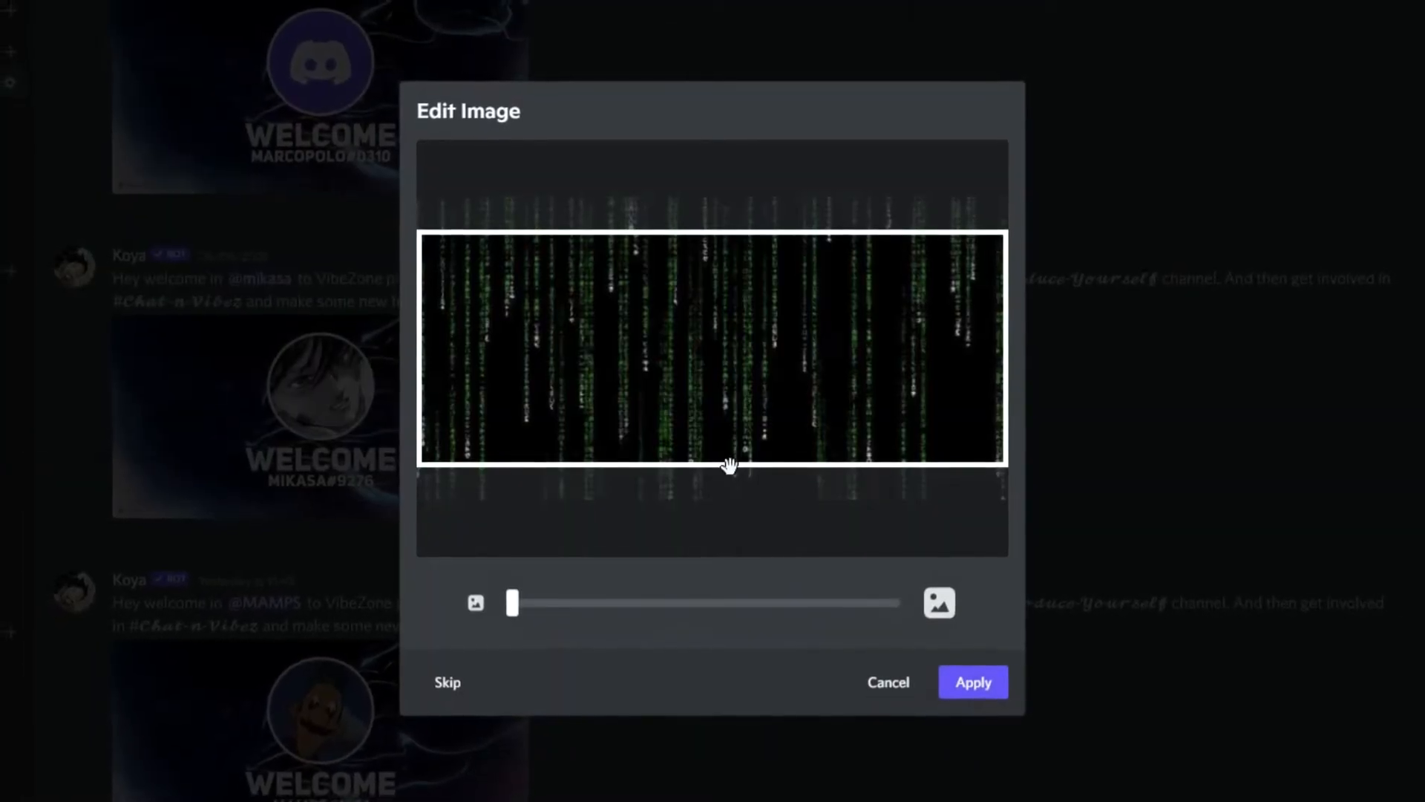
drag(512, 601, 621, 598)
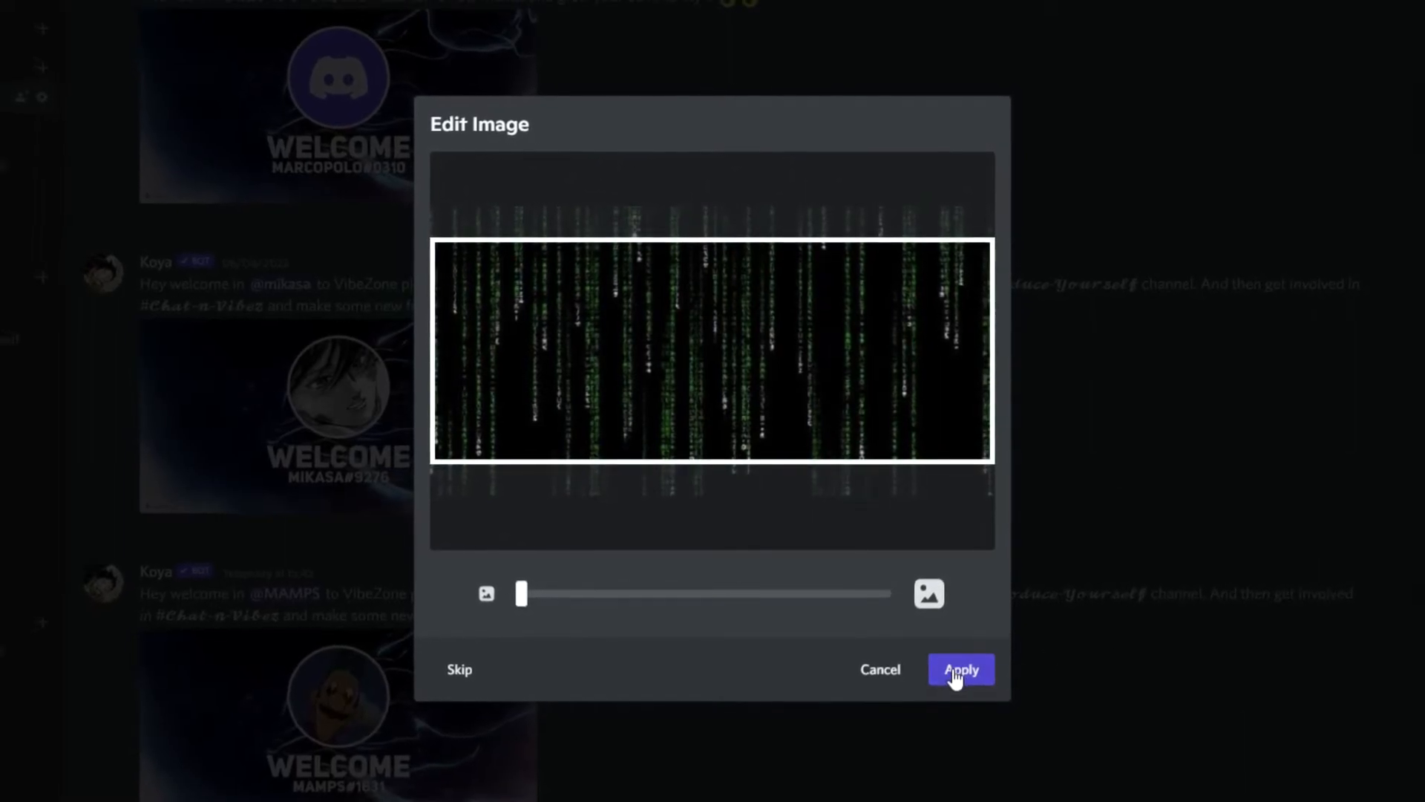
click(961, 670)
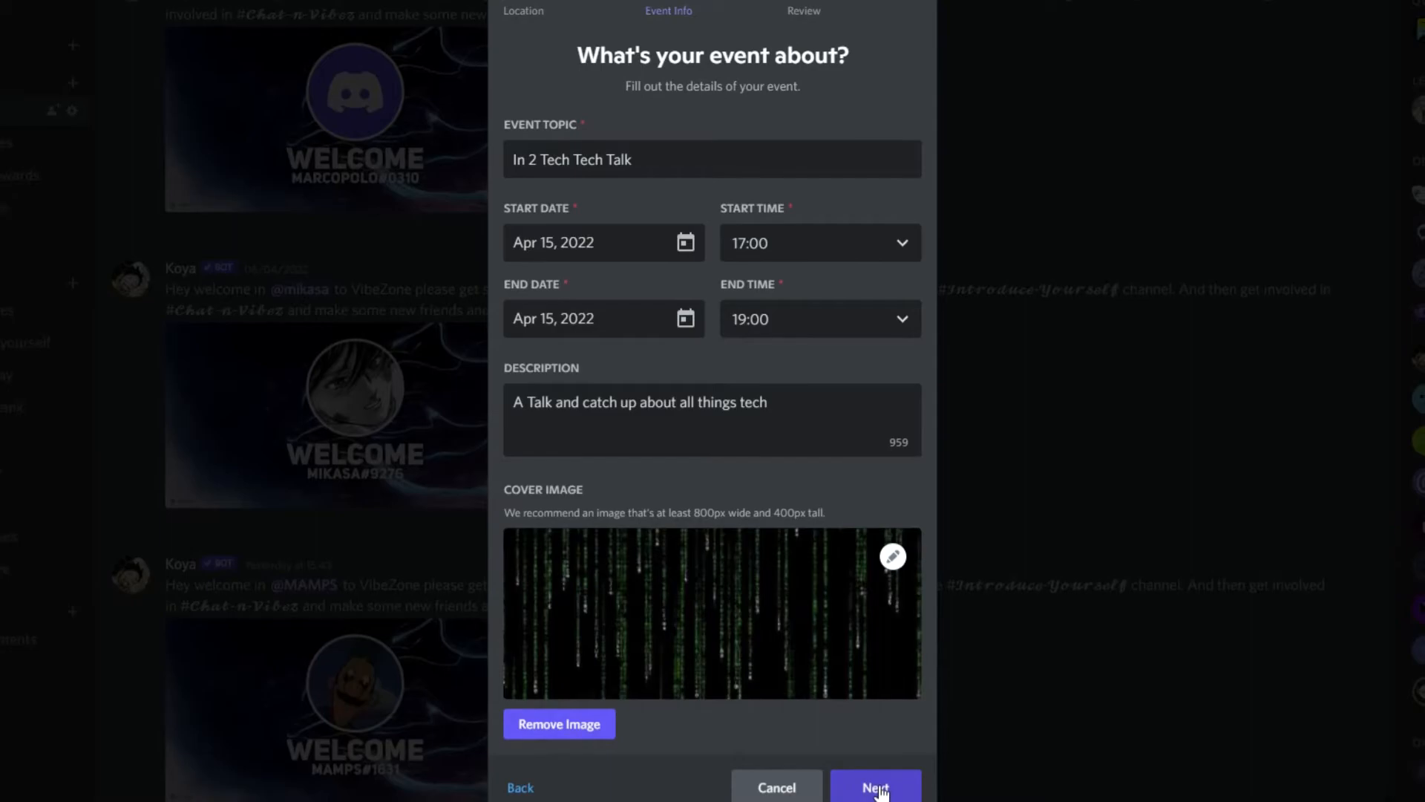
Advance to the review preview of the In 2 Tech Tech Talk event.
click(875, 784)
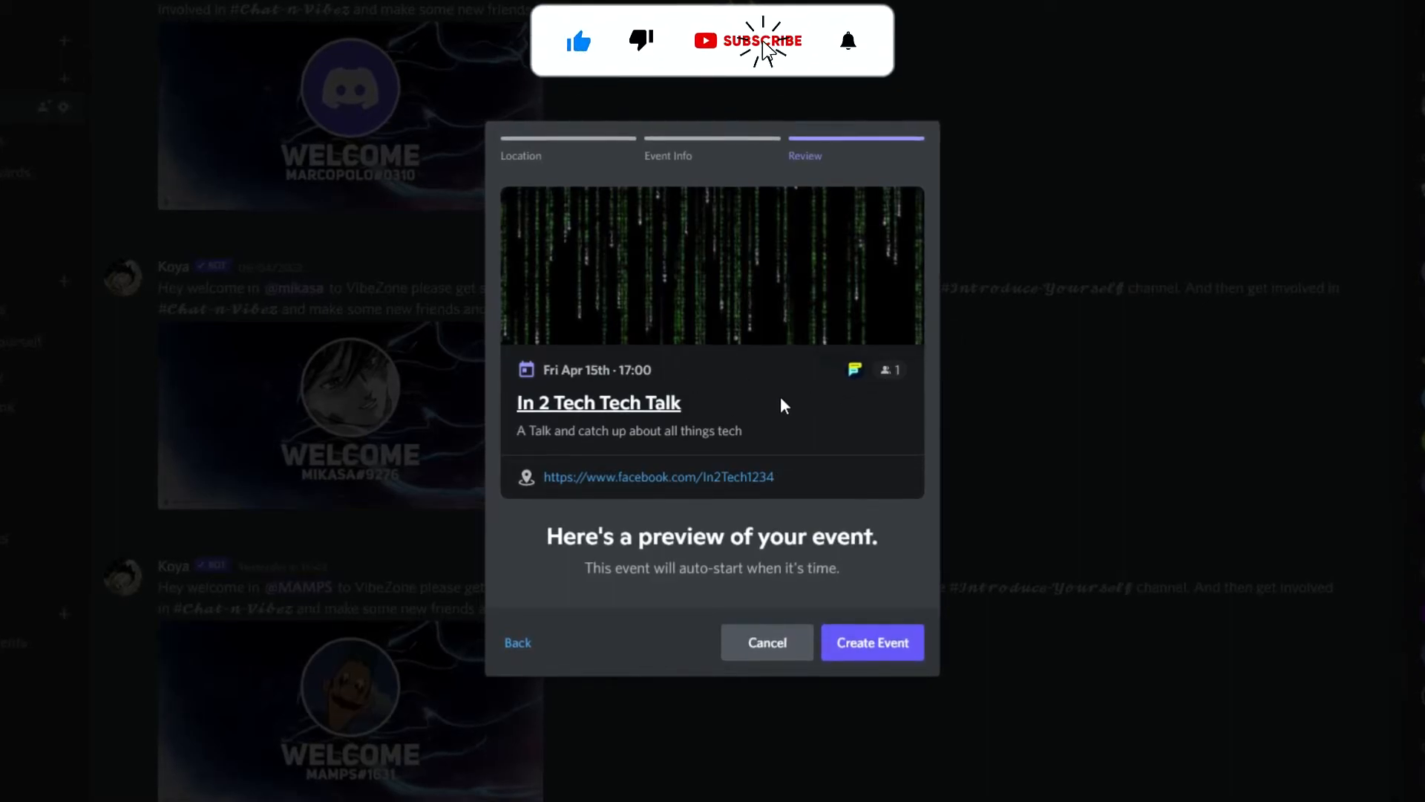
click(746, 40)
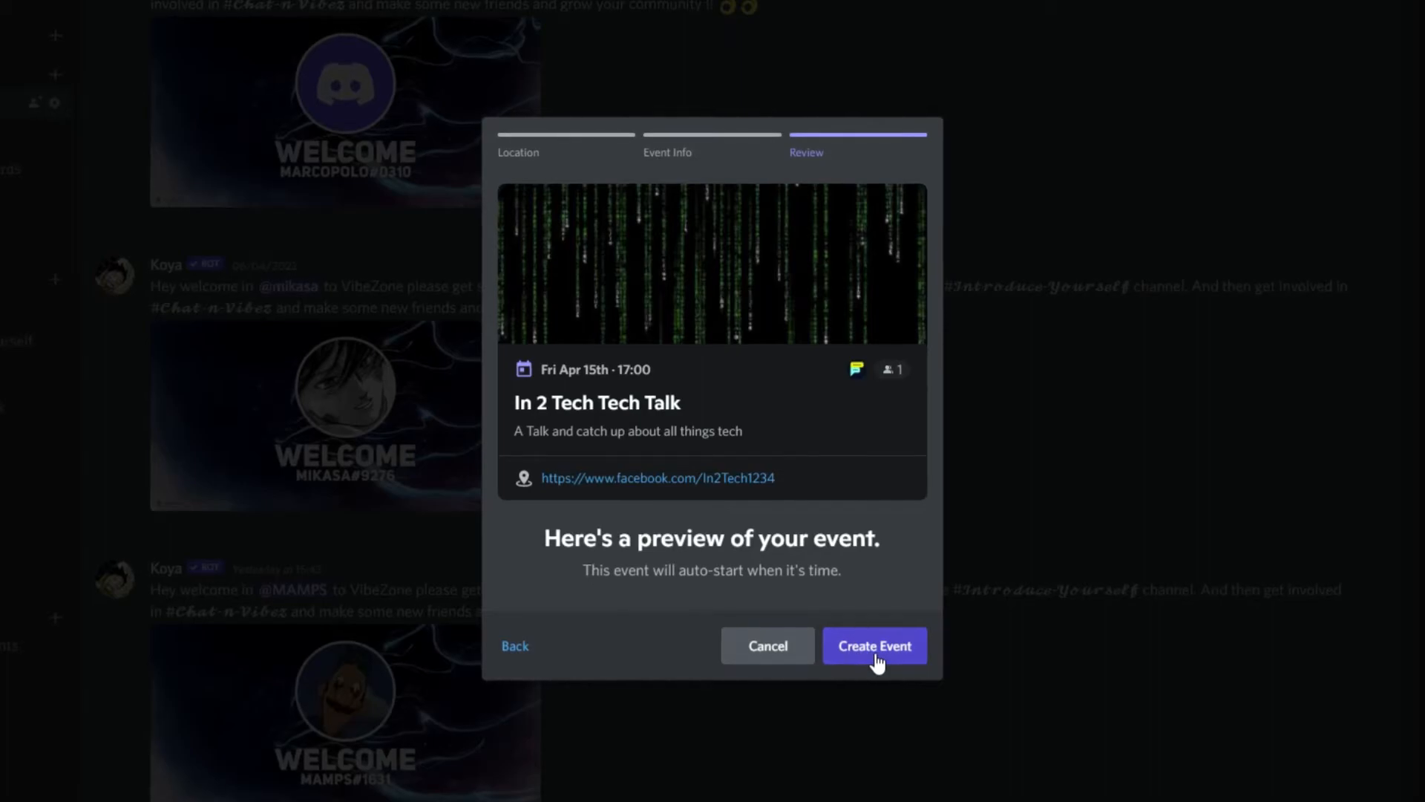
Create the scheduled event and dismiss the confirmation dialog.
click(873, 646)
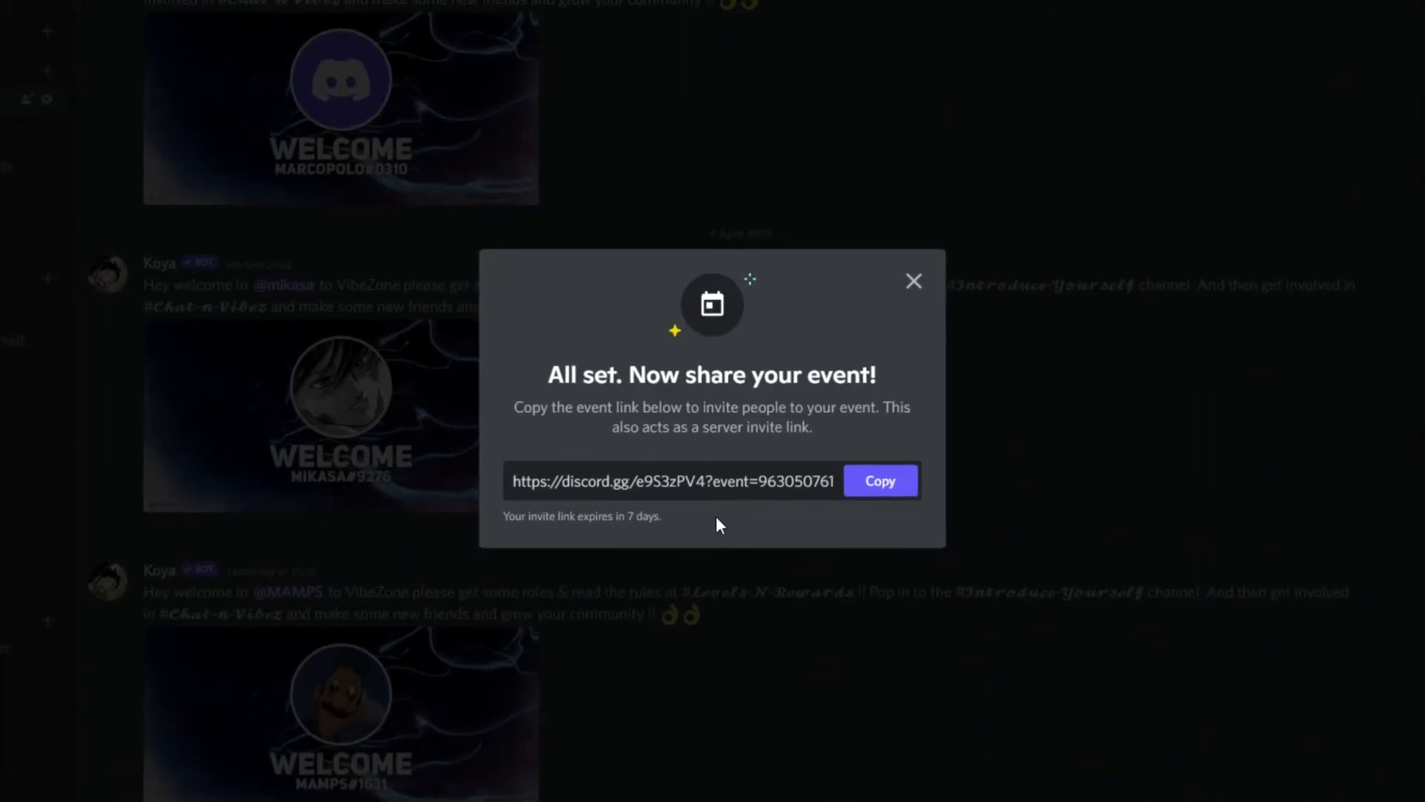
mouse_move(777, 509)
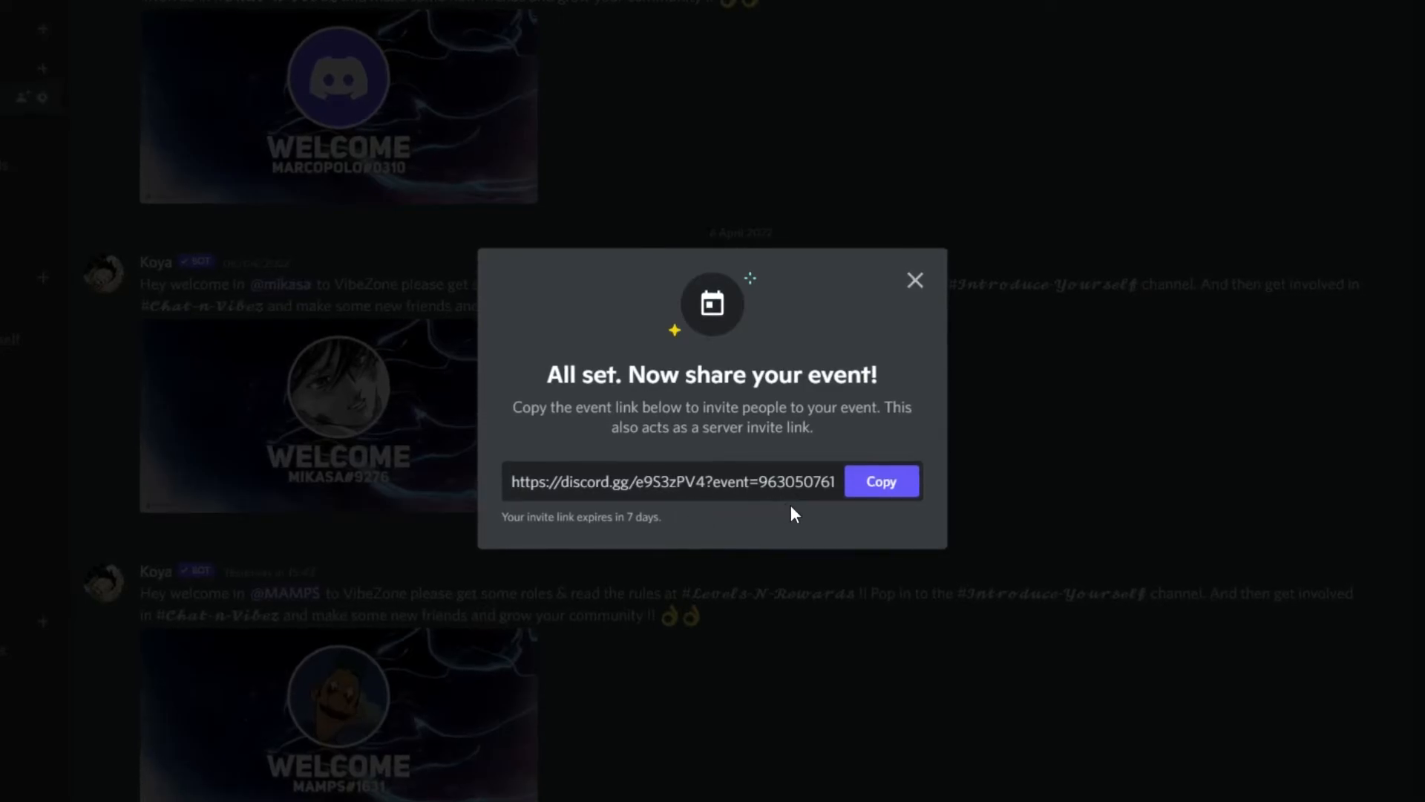
mouse_move(687, 530)
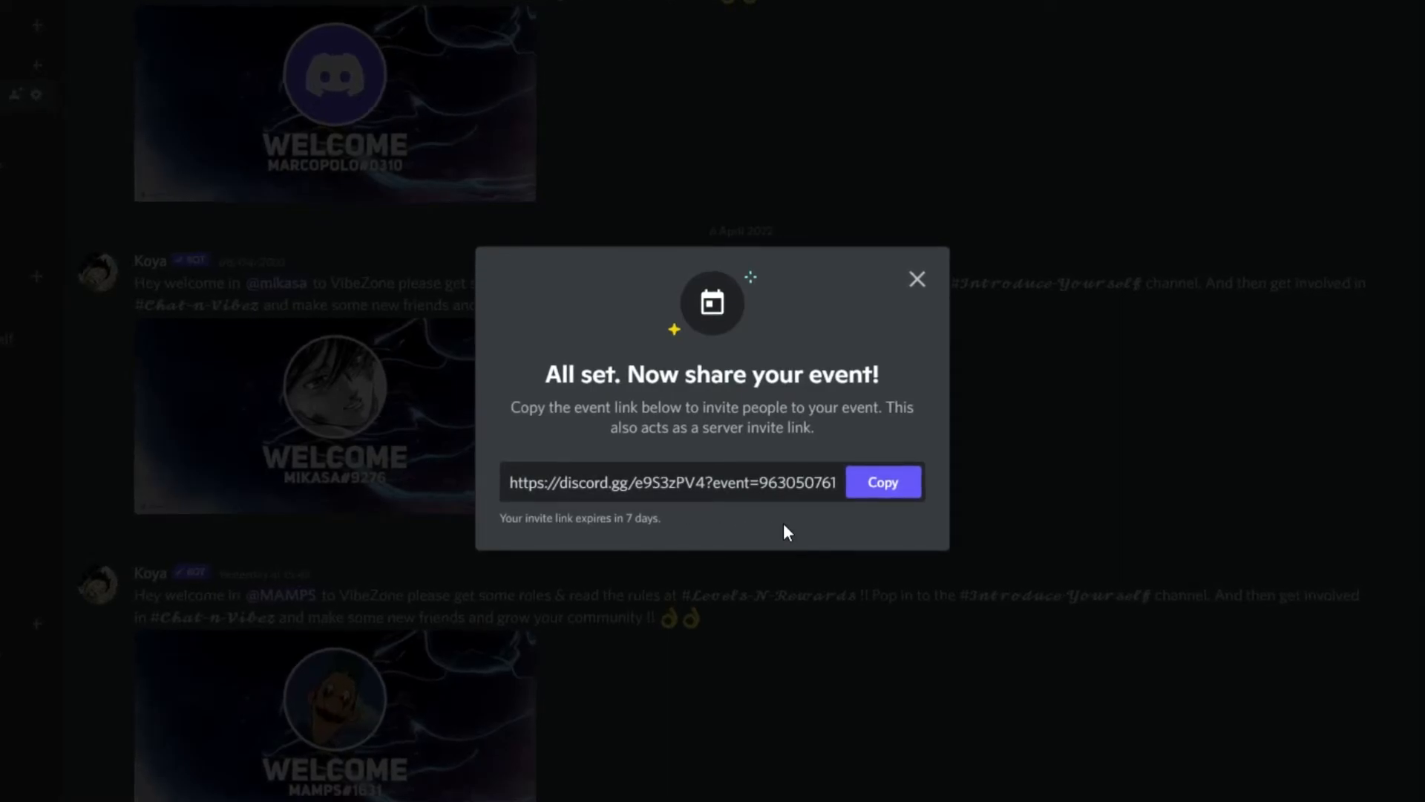
click(918, 279)
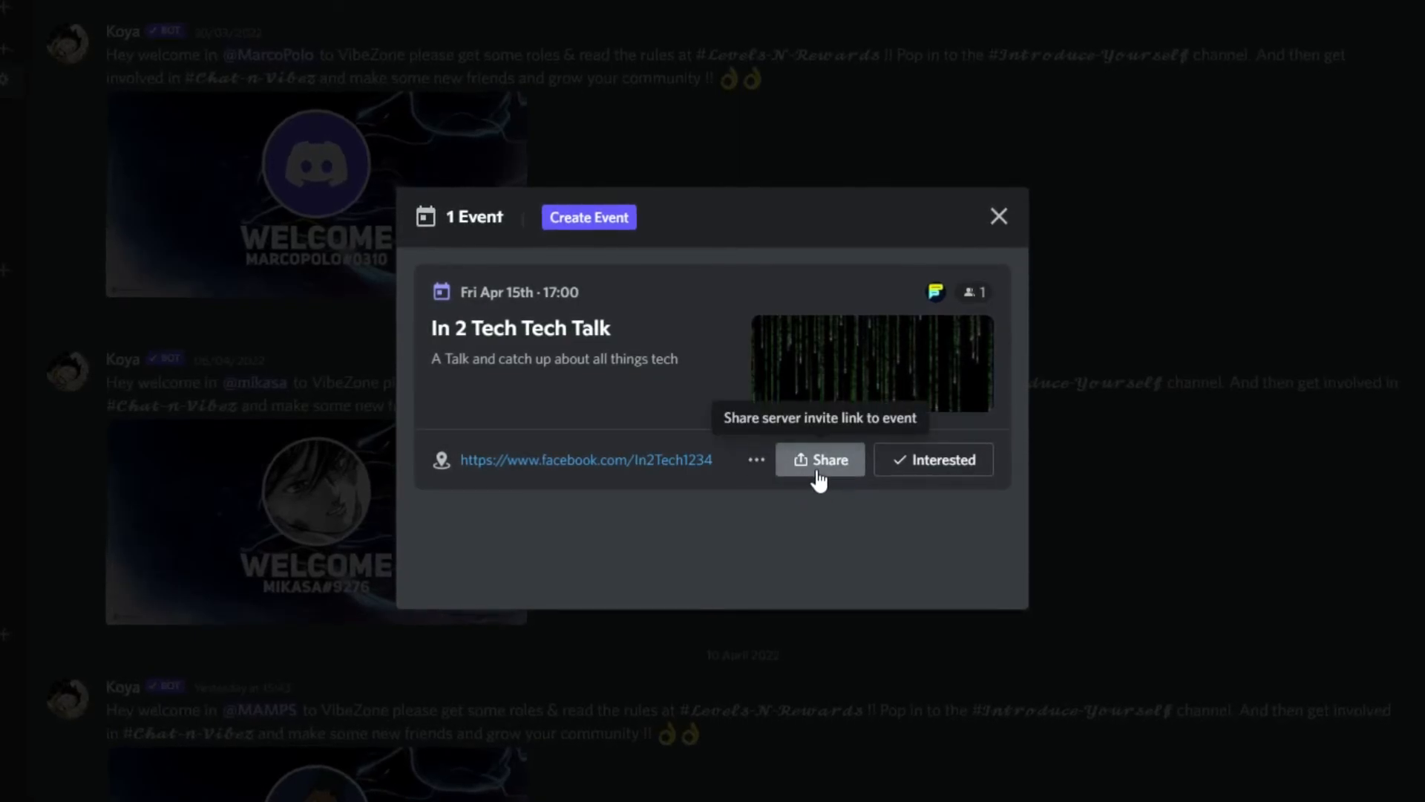
Copy the event's invite link from the Share dialog and close it.
click(820, 459)
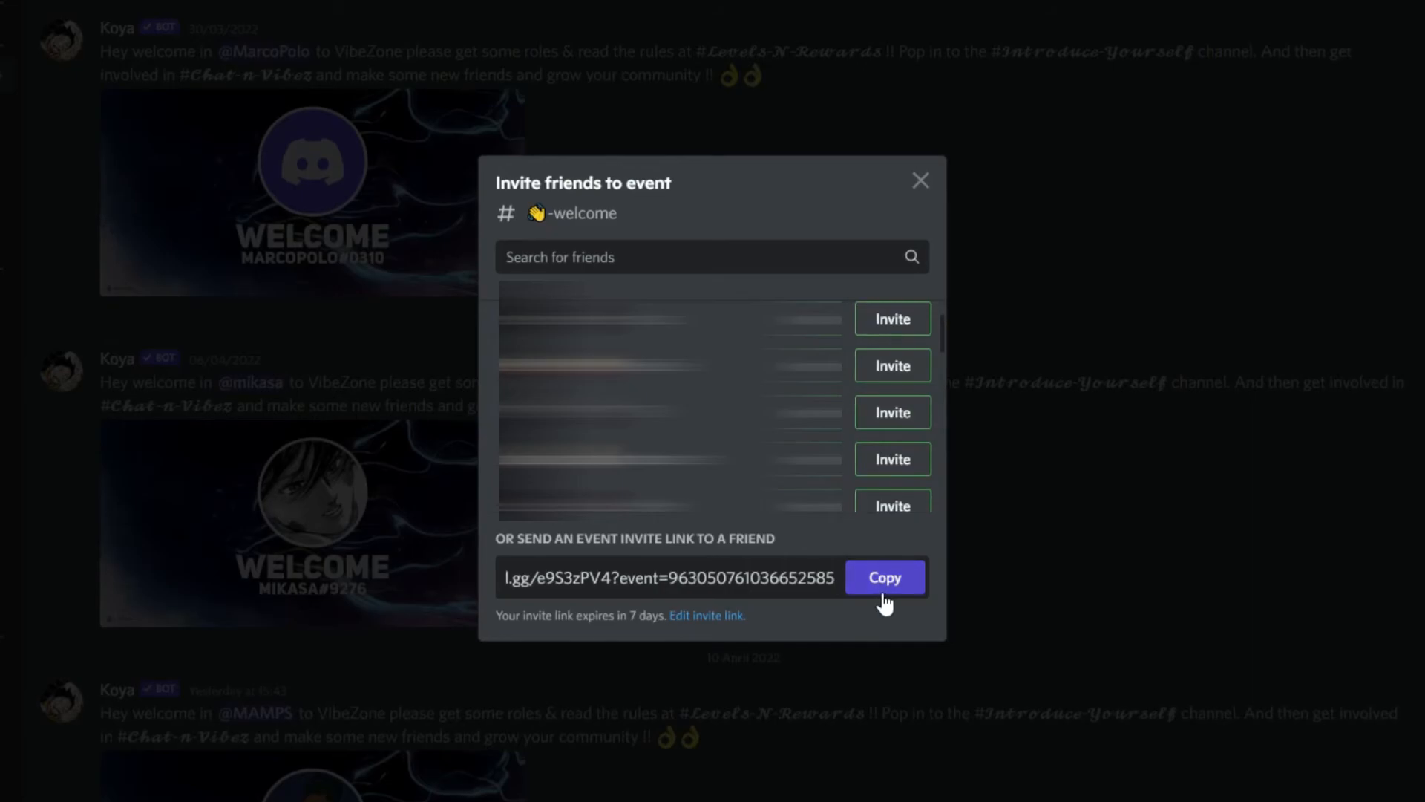
click(884, 578)
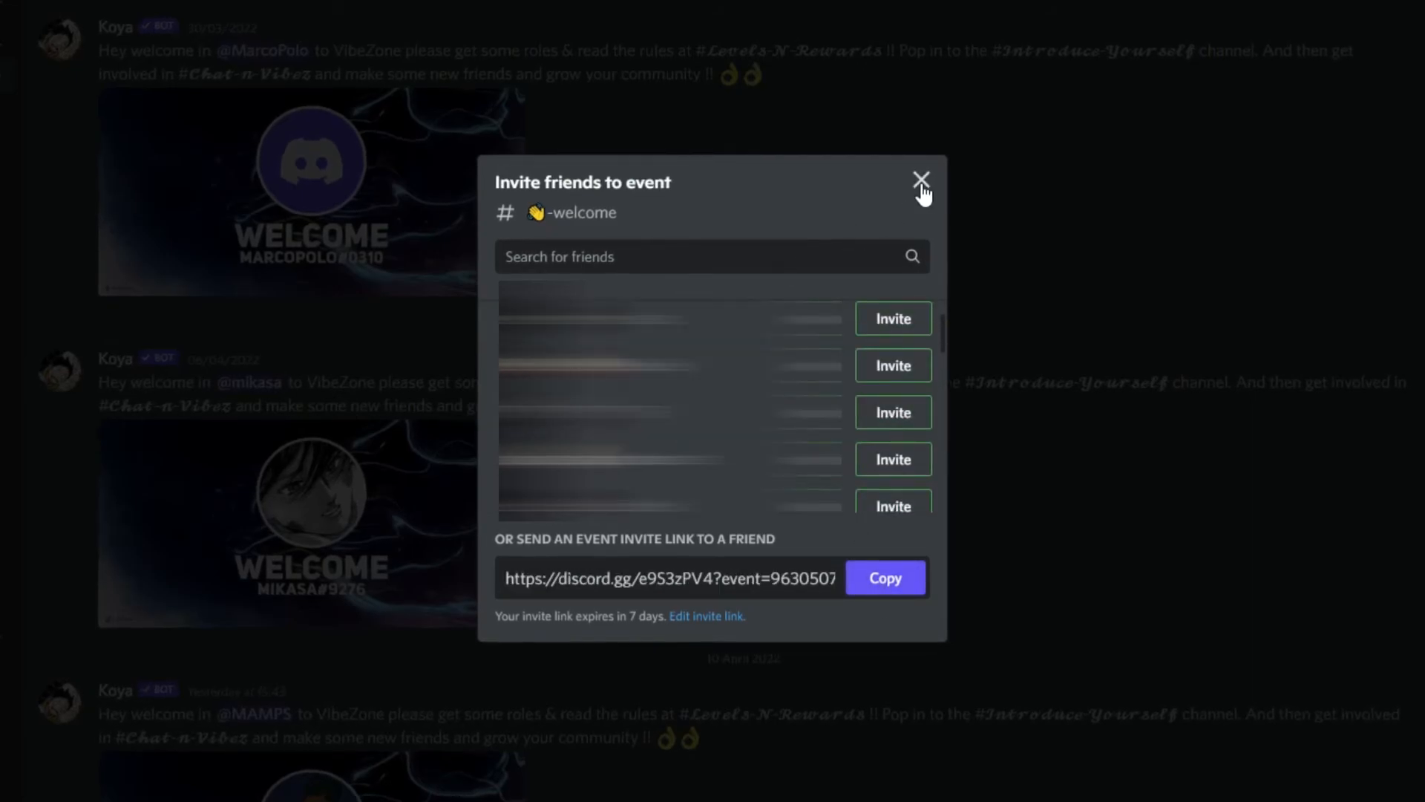
click(921, 178)
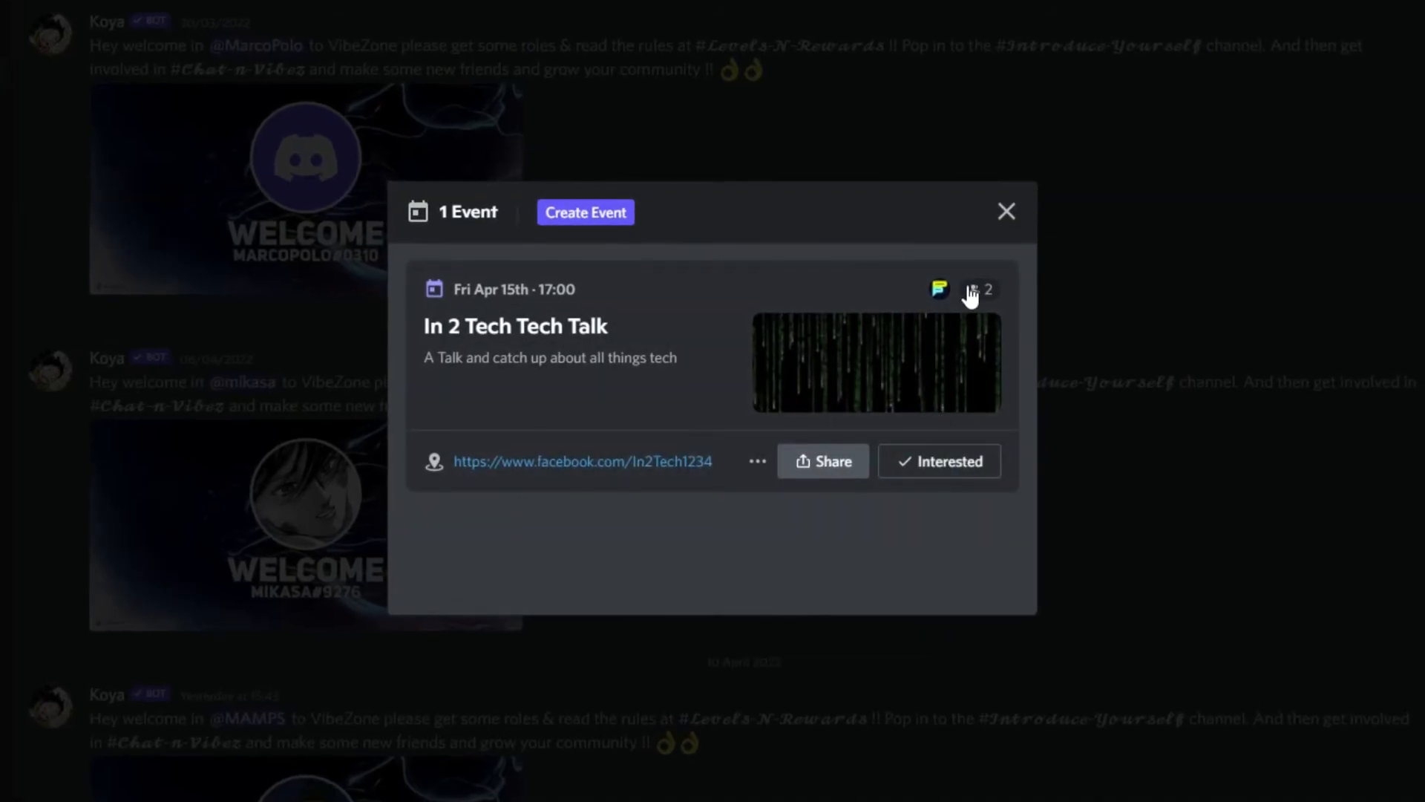
Show the event's extra options with Add to Calendar choices.
click(756, 460)
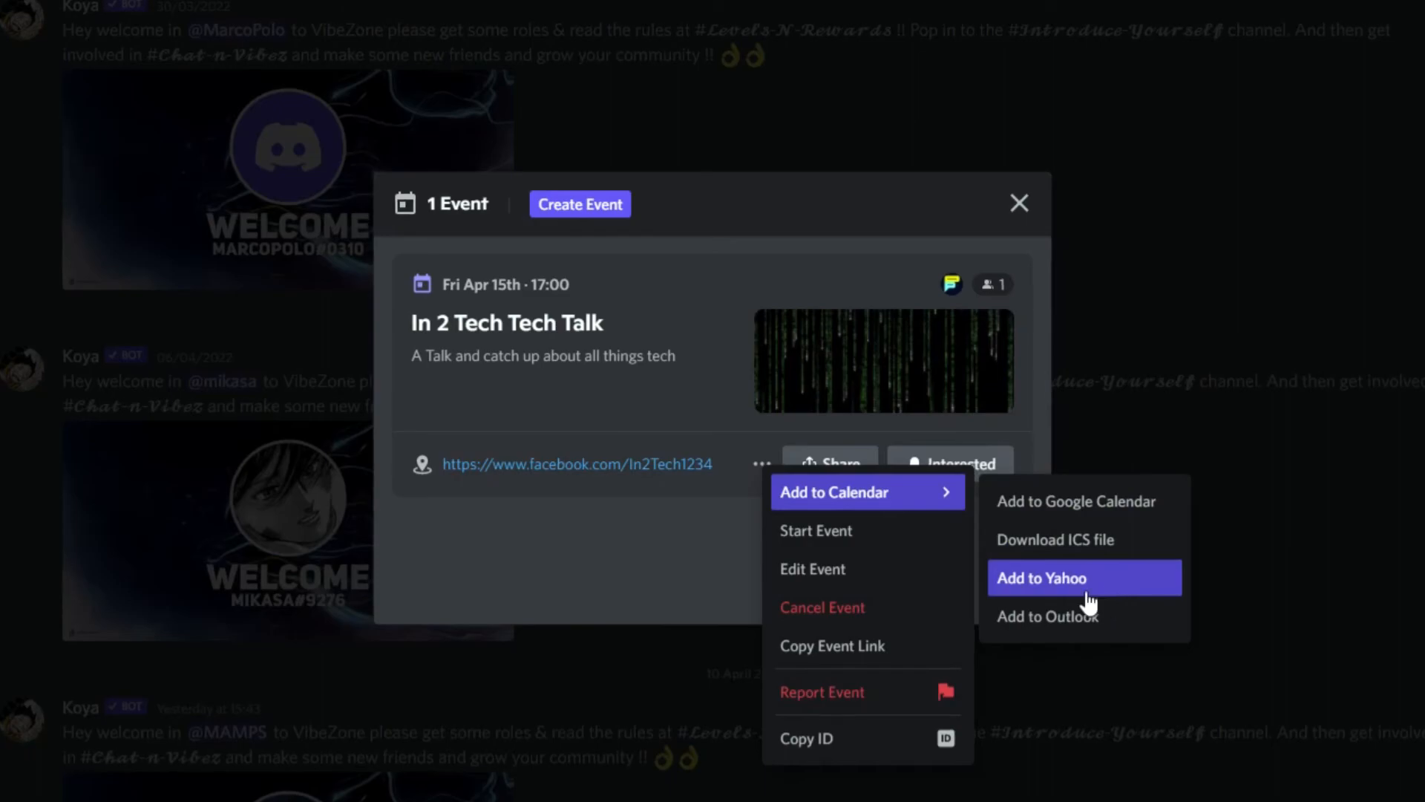
mouse_move(946, 516)
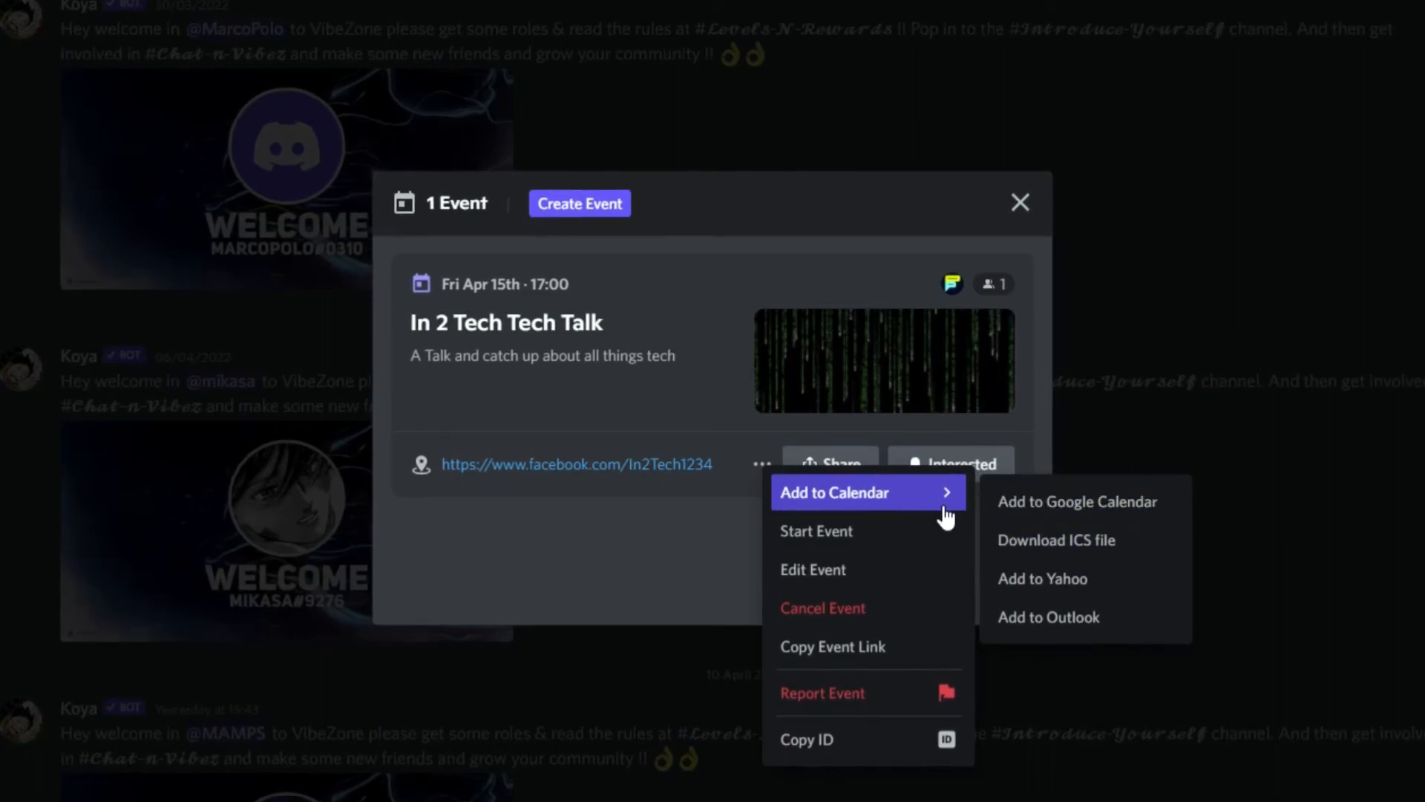